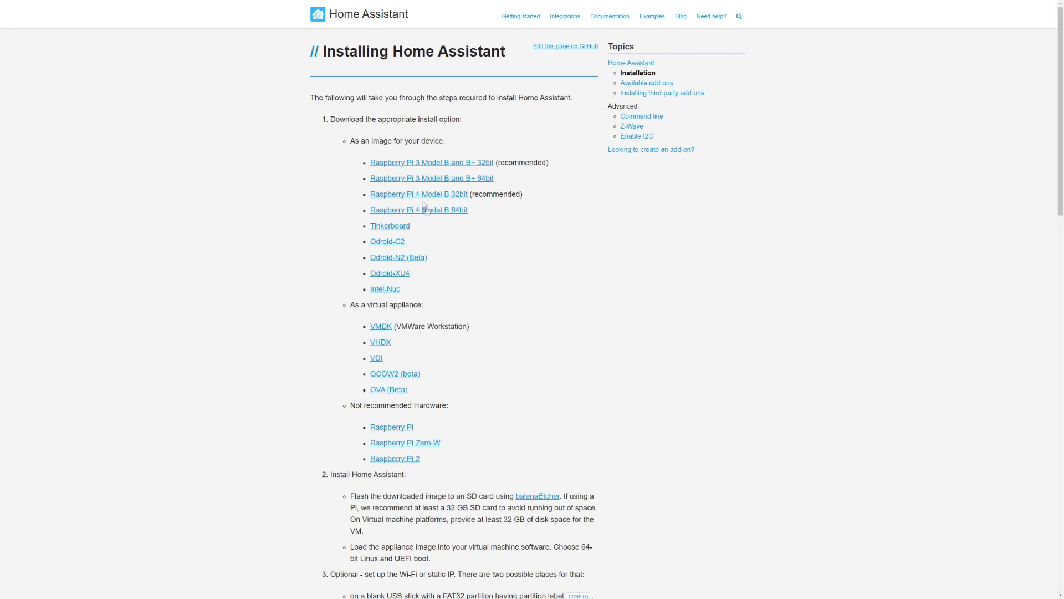
pyautogui.moveTo(419, 194)
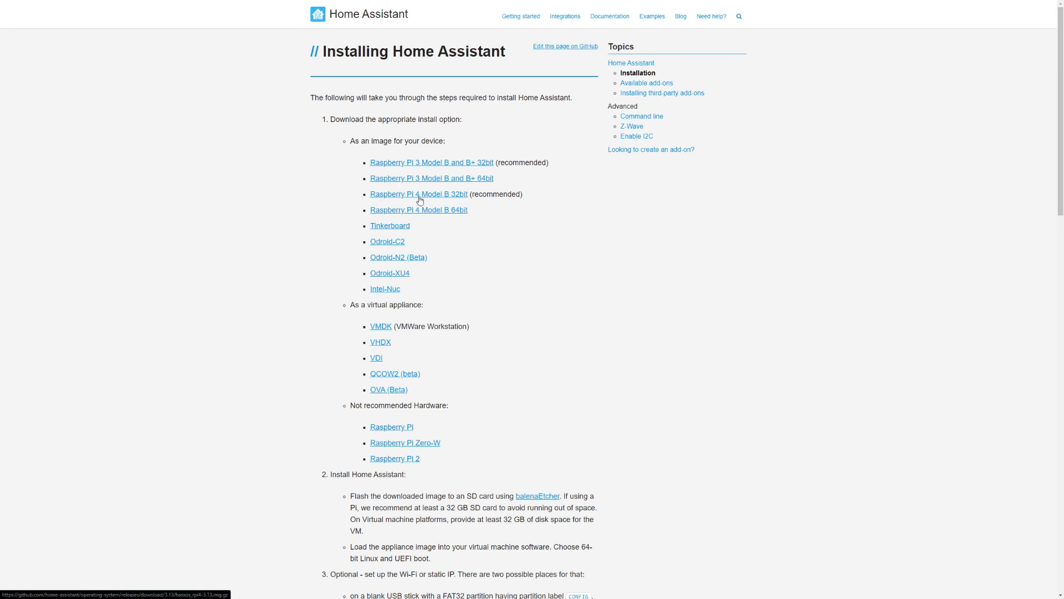
# Download balenaEtcher from the link in the guide's flashing step.
pyautogui.scroll(-3)
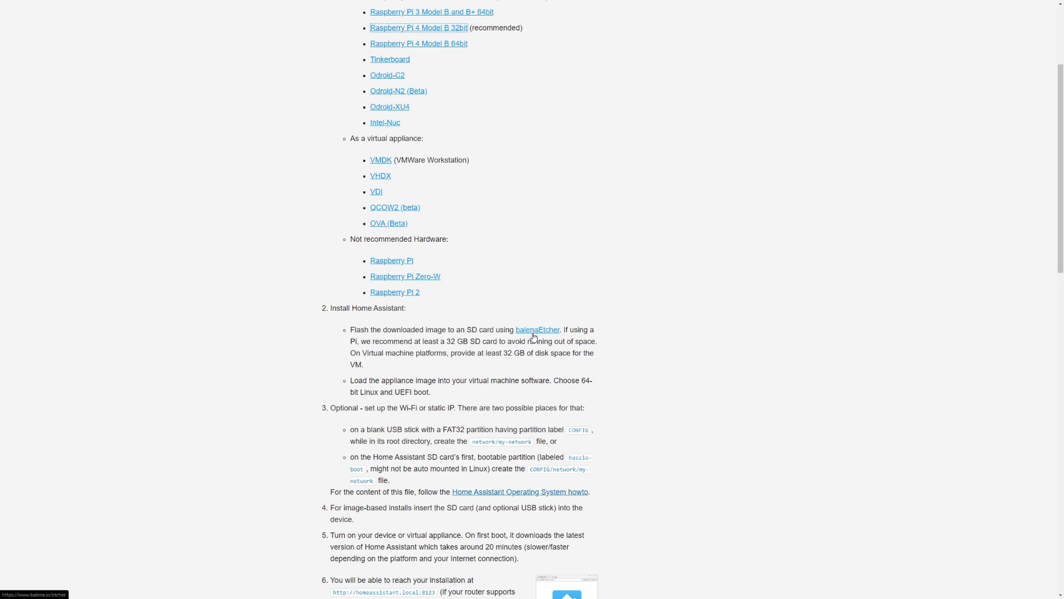
pyautogui.click(536, 329)
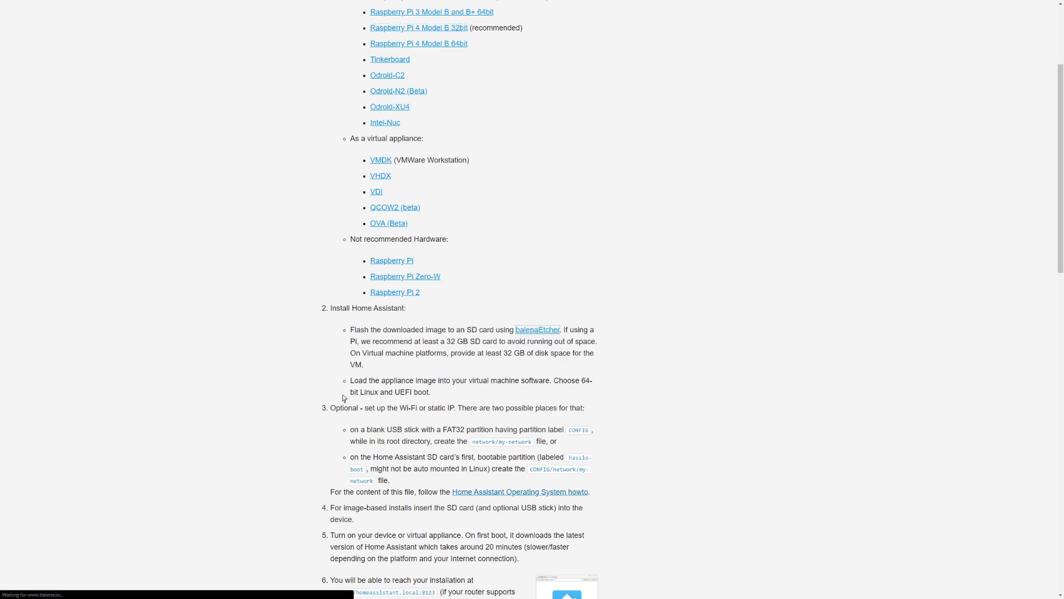
pyautogui.click(536, 330)
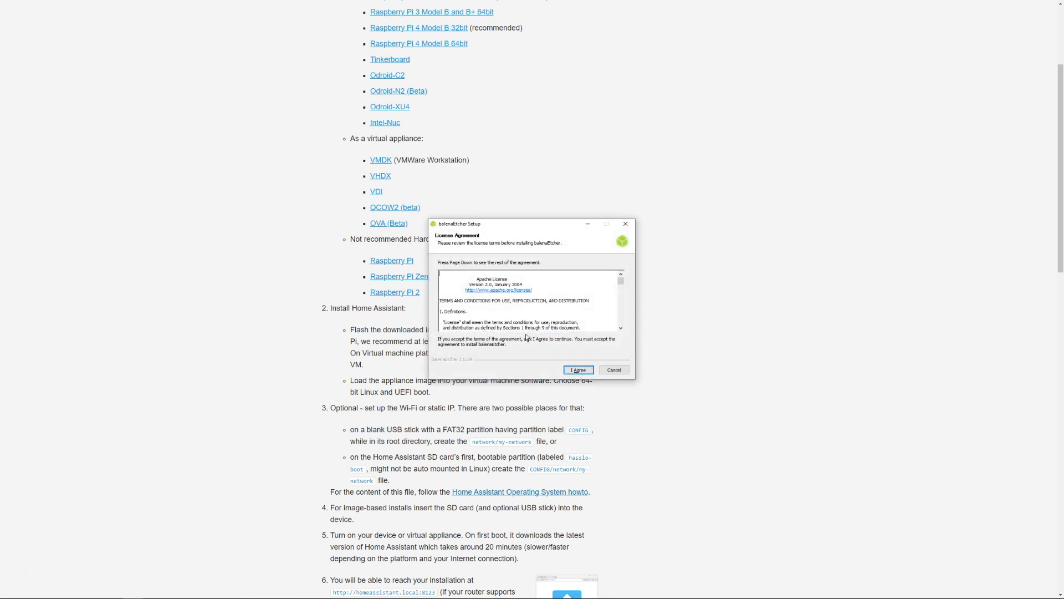
# Accept the license, flash hassos_rpi4-3.13.img.gz to the USB device, and close Etcher after Flash Complete.
pyautogui.click(576, 370)
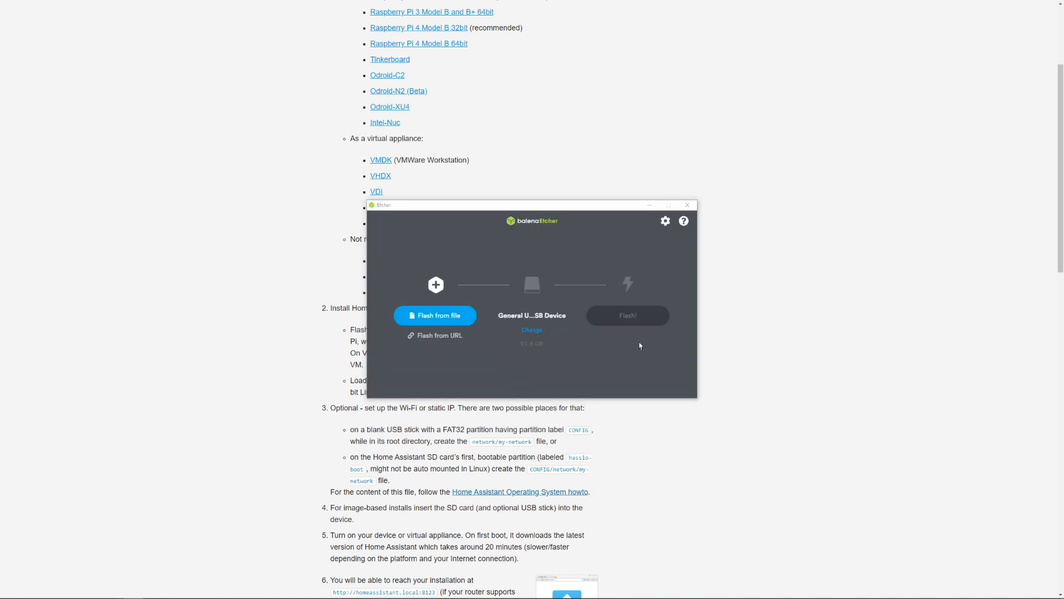
pyautogui.click(434, 315)
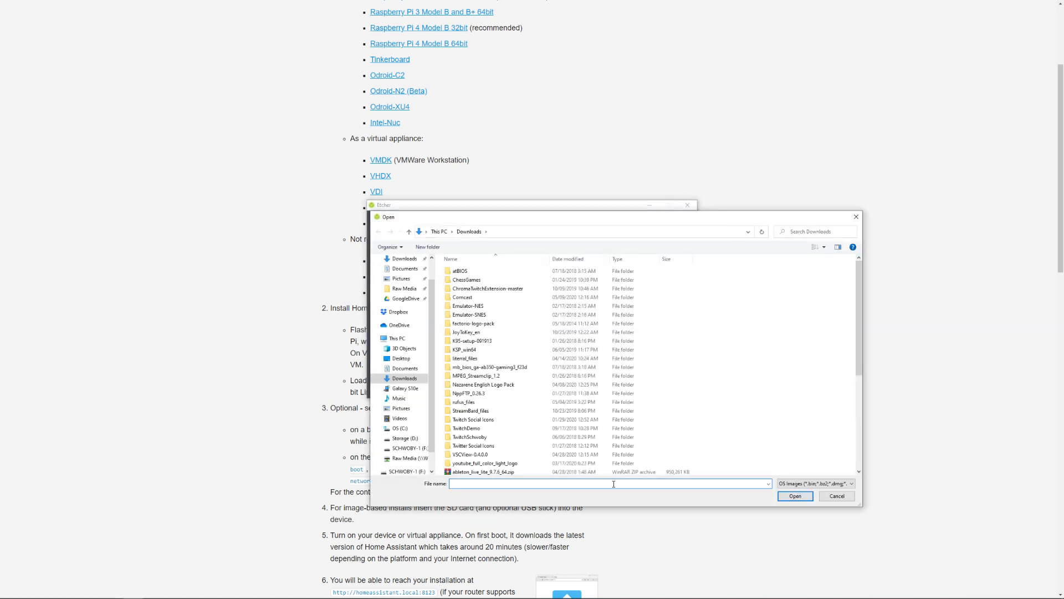
pyautogui.write('hassos_rpi4-3.13.img.gz')
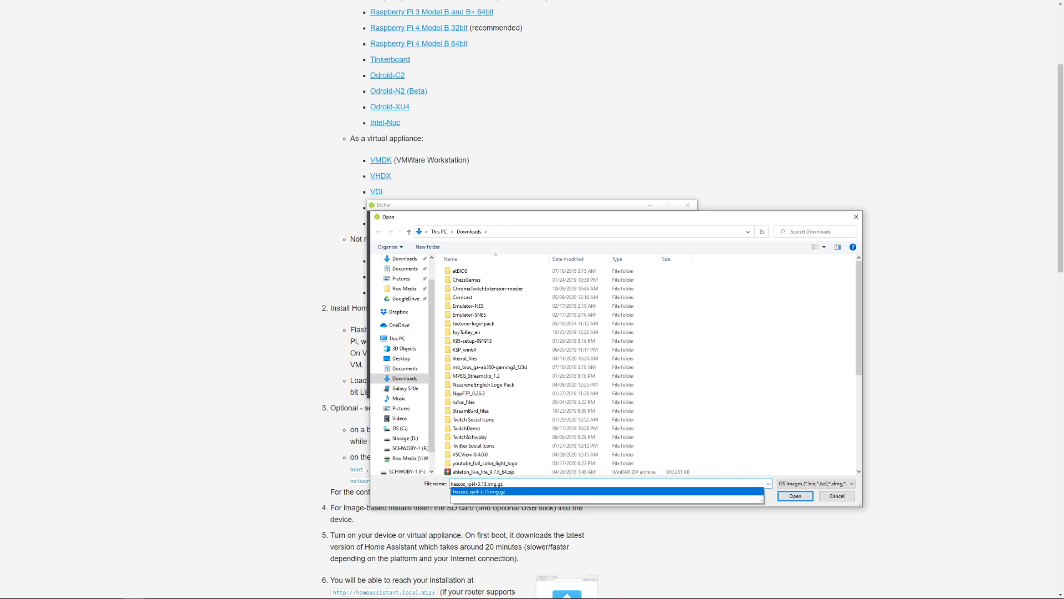
pyautogui.click(794, 495)
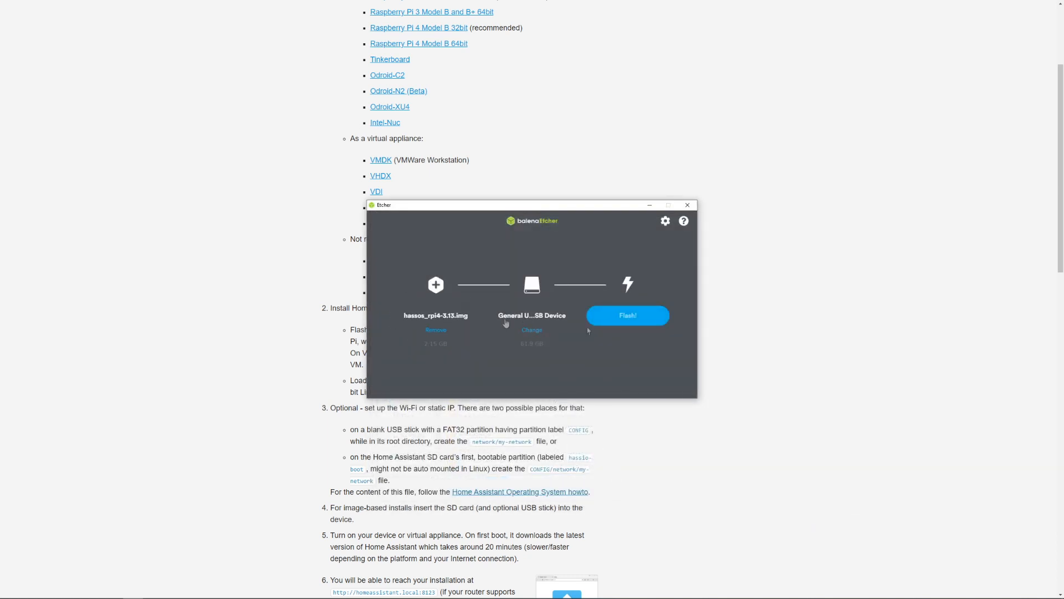
pyautogui.click(627, 315)
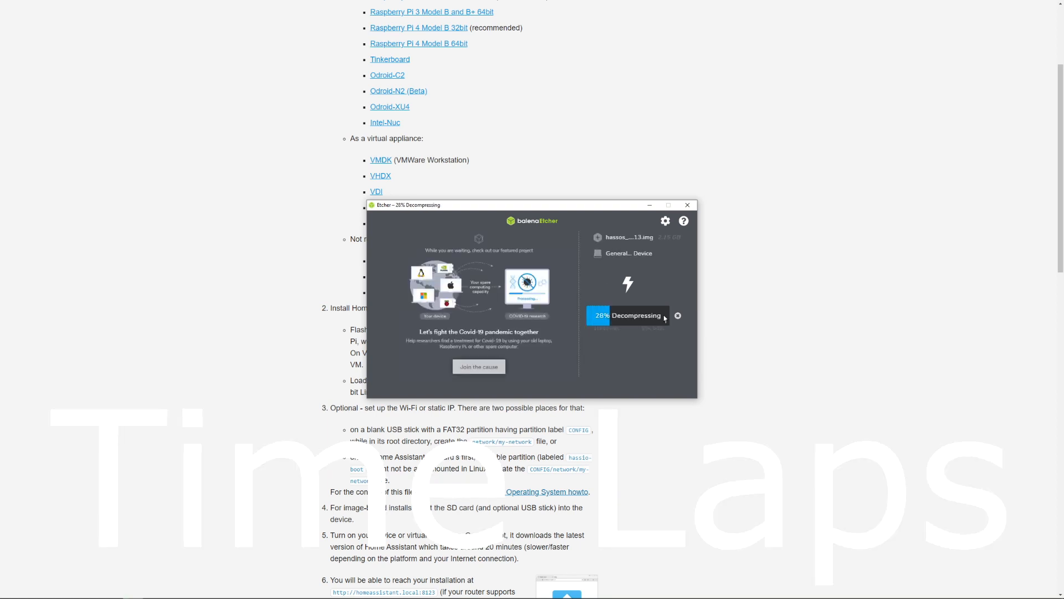
pyautogui.moveTo(767, 332)
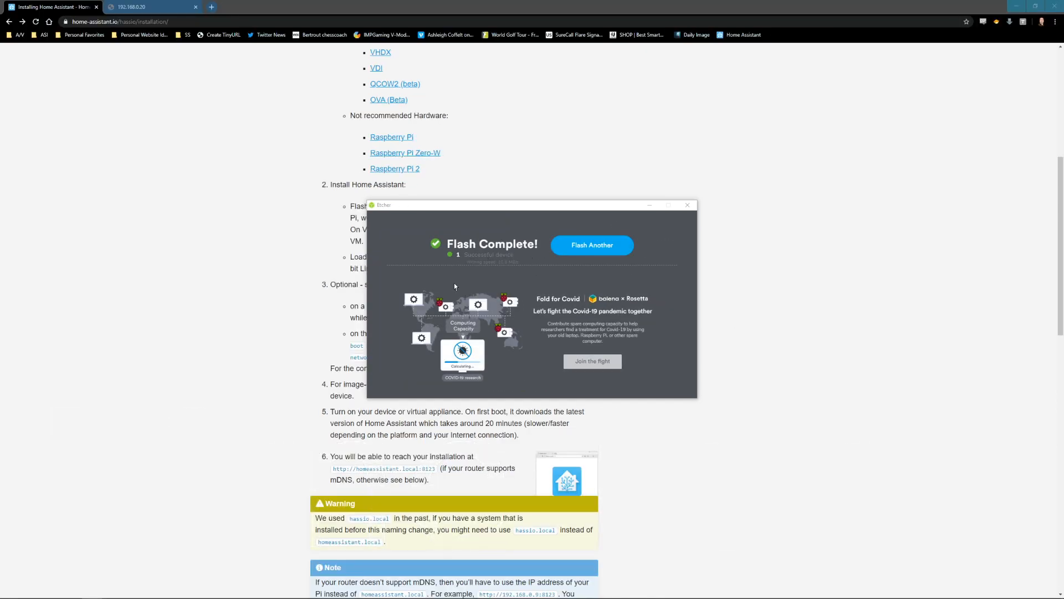
pyautogui.moveTo(687, 205)
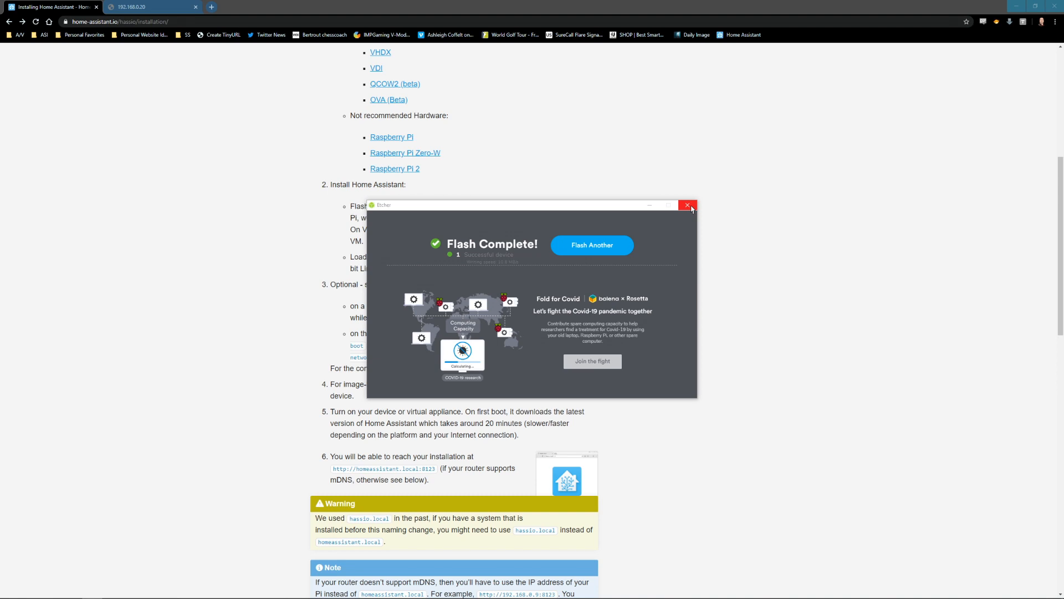
pyautogui.click(687, 205)
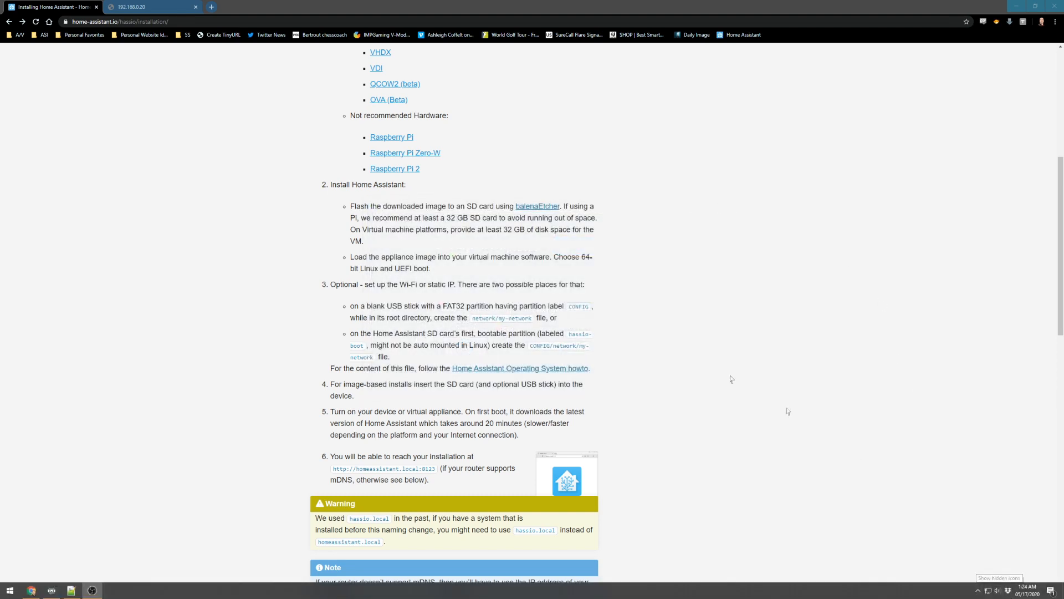
# Highlight the 'Optional - set up the Wi-Fi or static IP' step title in the guide.
pyautogui.scroll(-3)
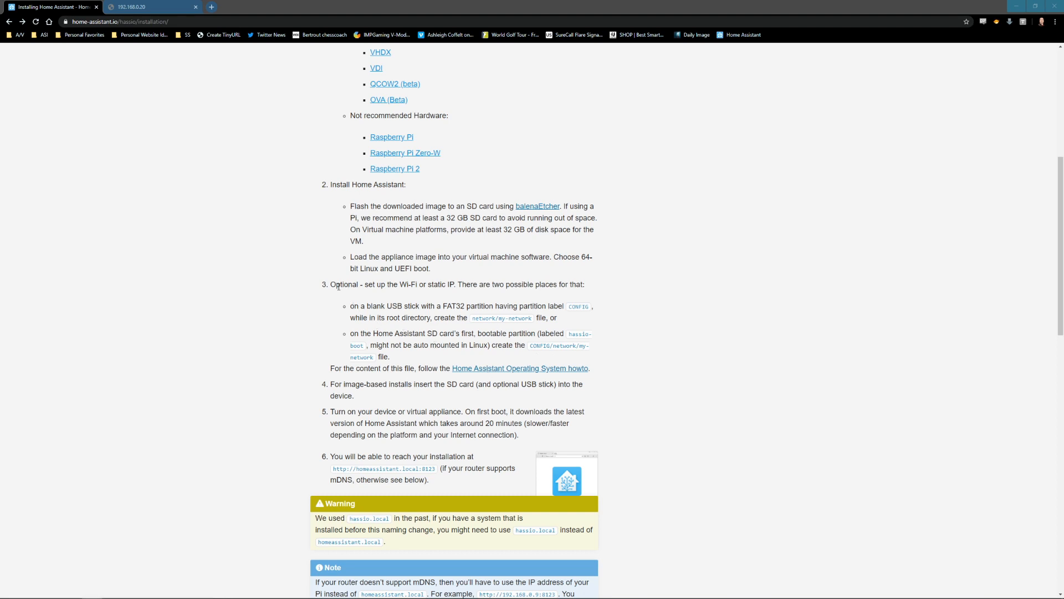
pyautogui.moveTo(331, 284); pyautogui.dragTo(440, 284)
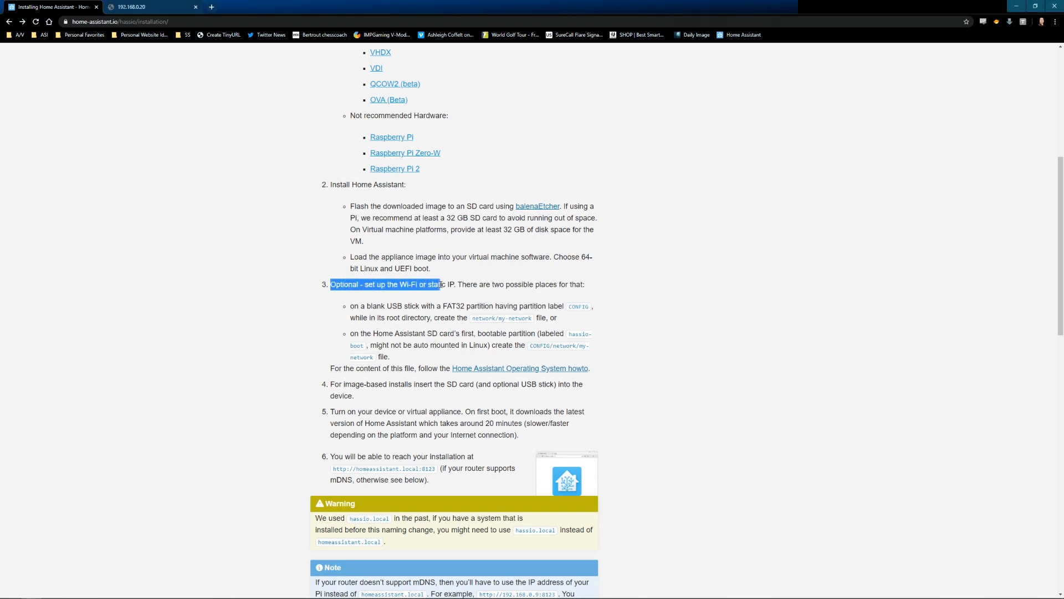
pyautogui.moveTo(440, 284); pyautogui.dragTo(455, 284)
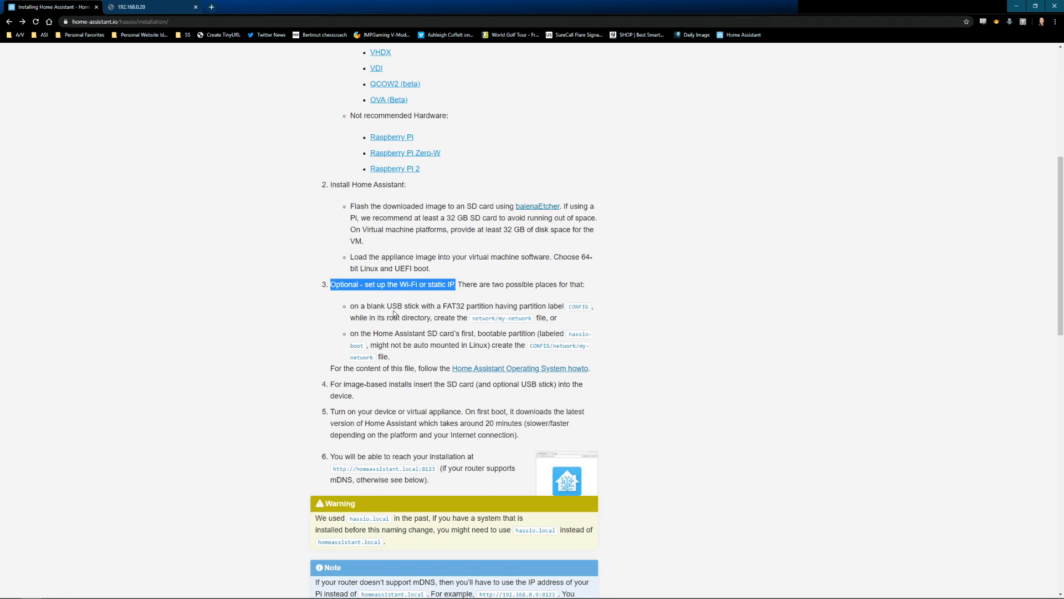
pyautogui.moveTo(501, 374)
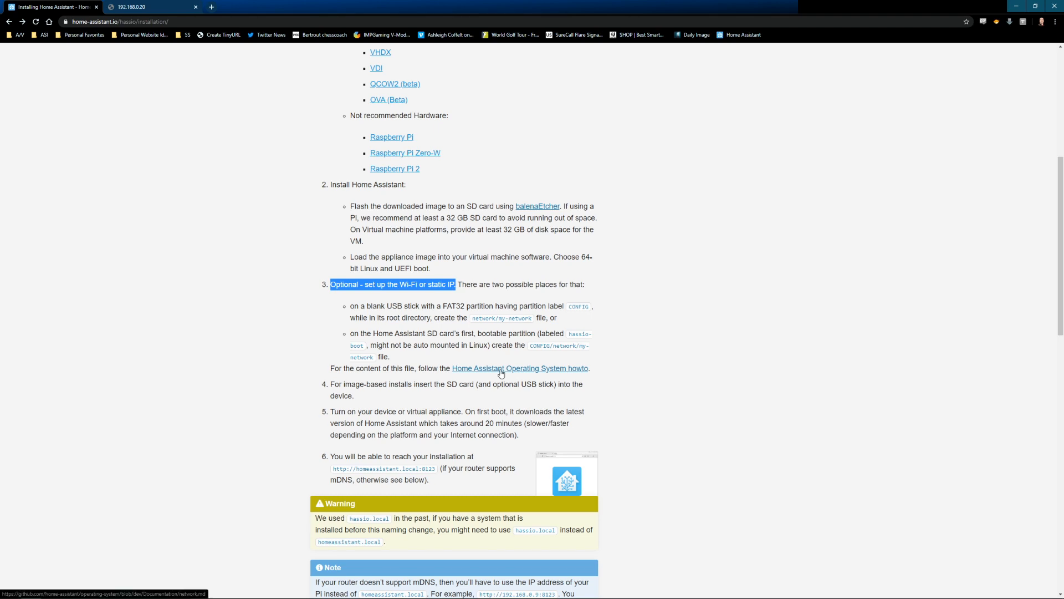
# Review the network.md howto's wired and Wi-Fi examples, highlighting the example connection settings.
pyautogui.click(520, 368)
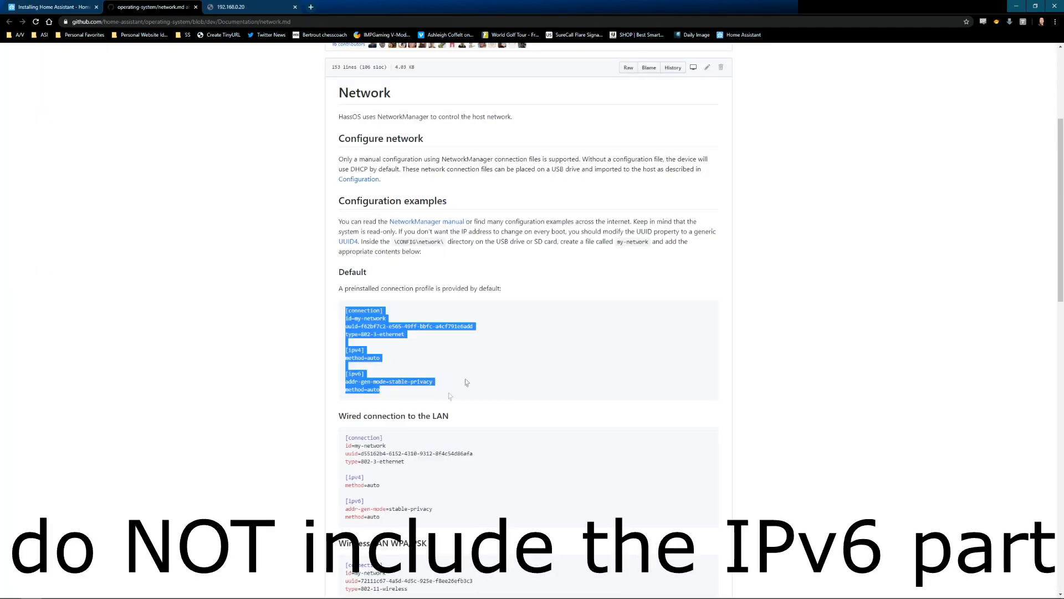
pyautogui.scroll(-3)
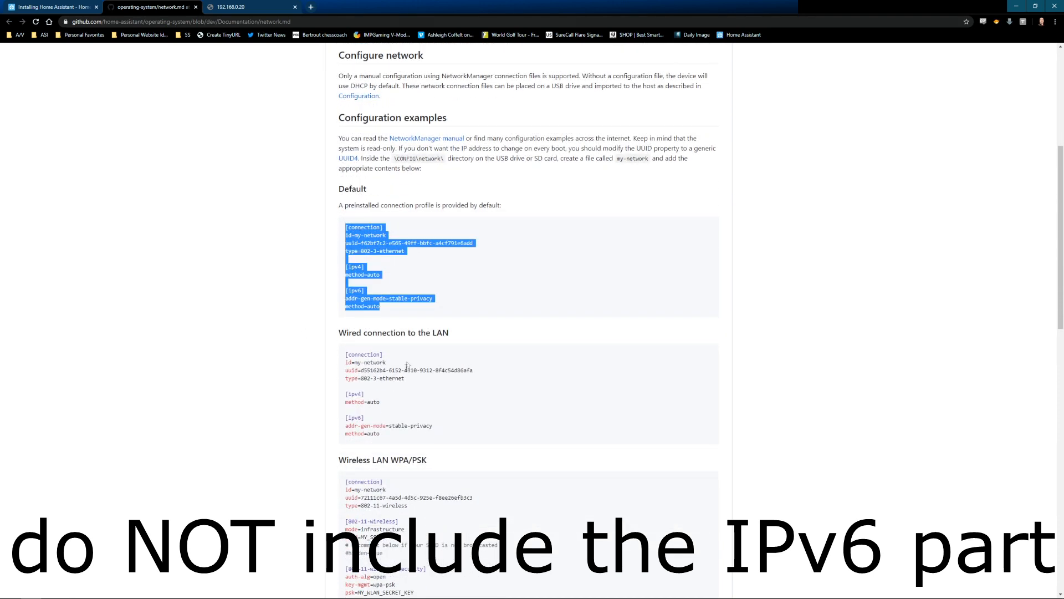
pyautogui.scroll(-3)
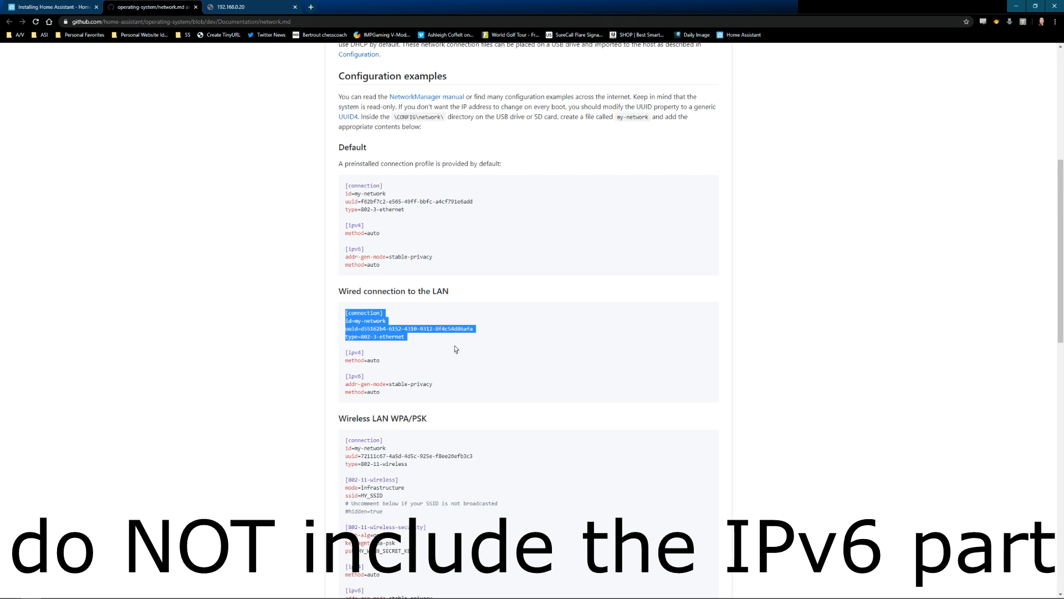
pyautogui.scroll(-3)
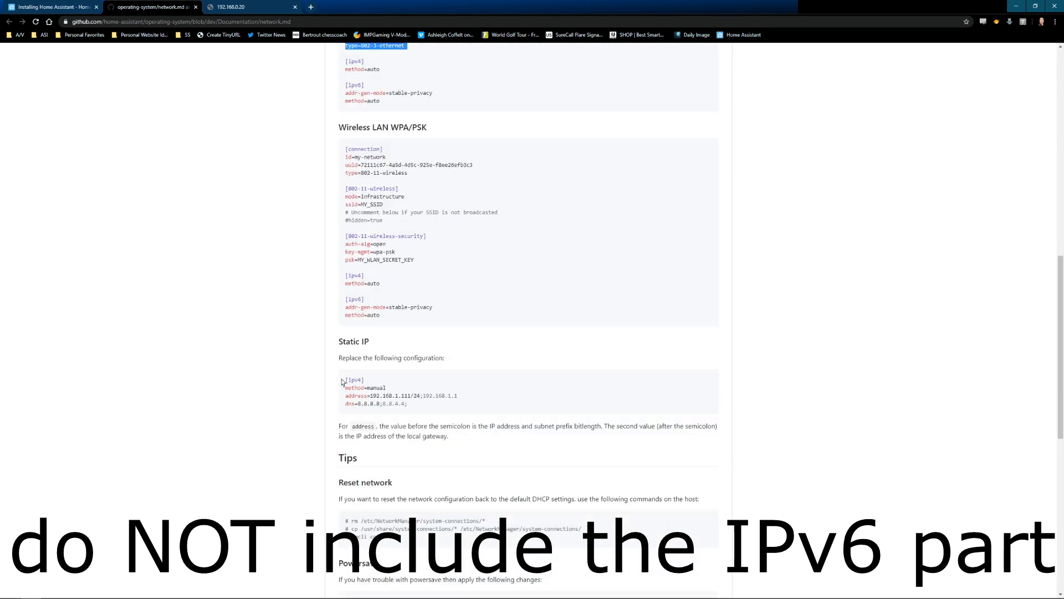
pyautogui.moveTo(342, 379); pyautogui.dragTo(407, 404)
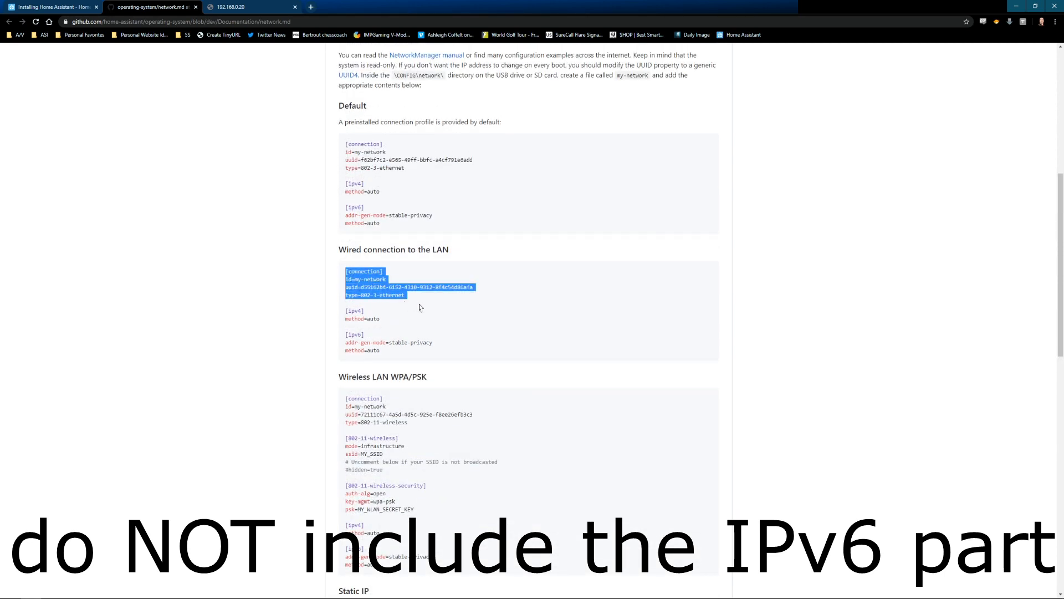
# Read through the static IP example and return to the installation docs tab.
pyautogui.scroll(-3)
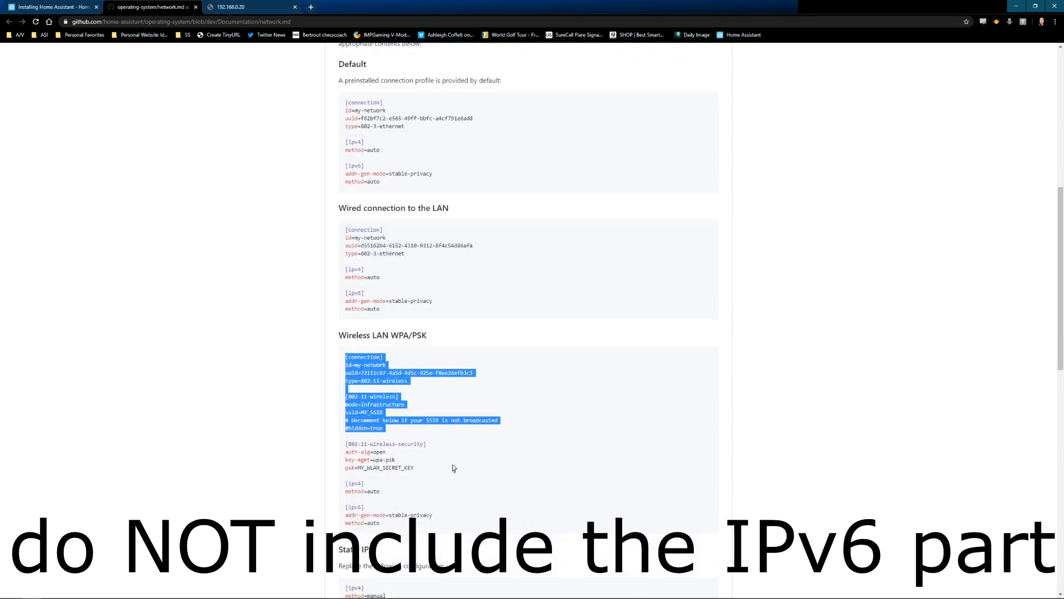
pyautogui.scroll(-3)
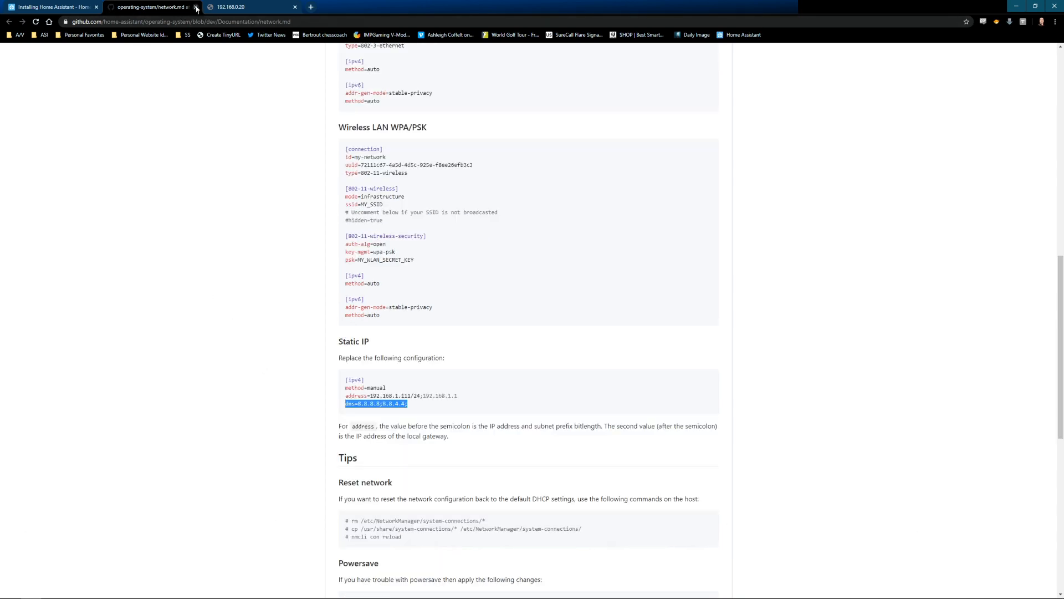
pyautogui.click(51, 7)
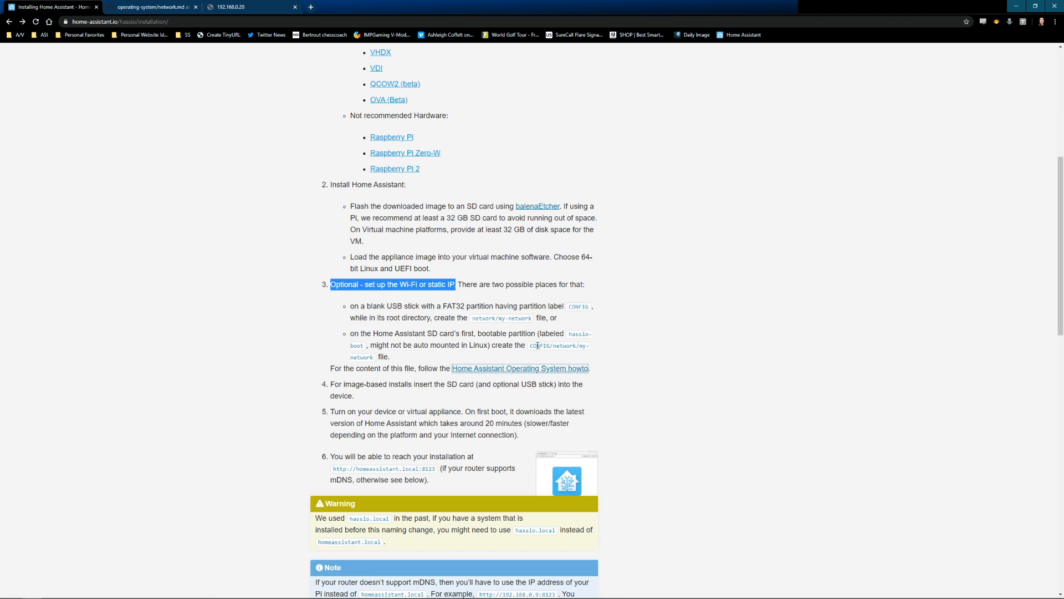
pyautogui.moveTo(568, 346)
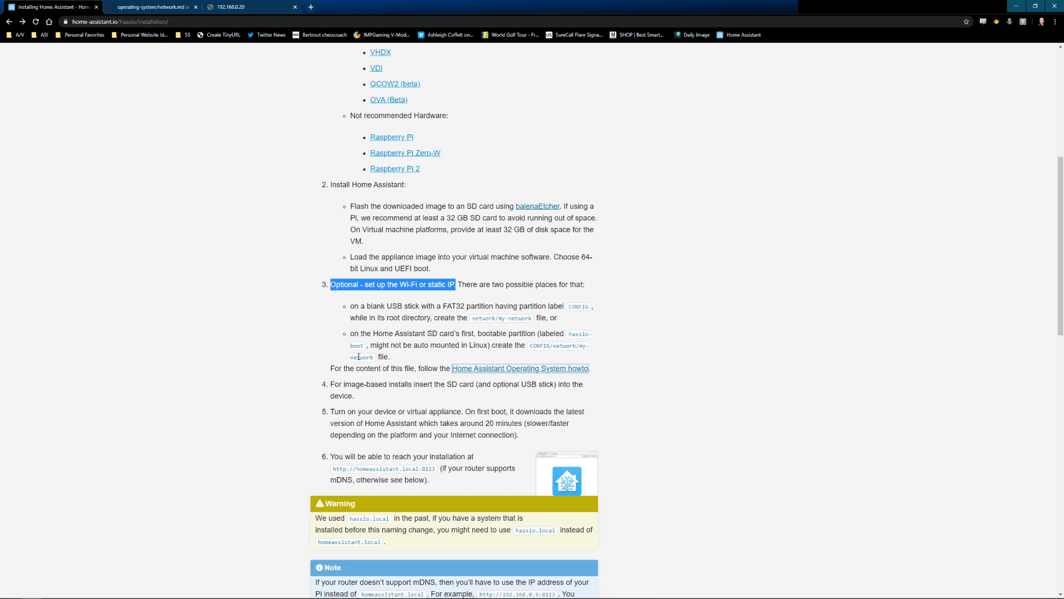
# Highlight the CONFIG/network folder path in step 3 of the guide.
pyautogui.click(233, 330)
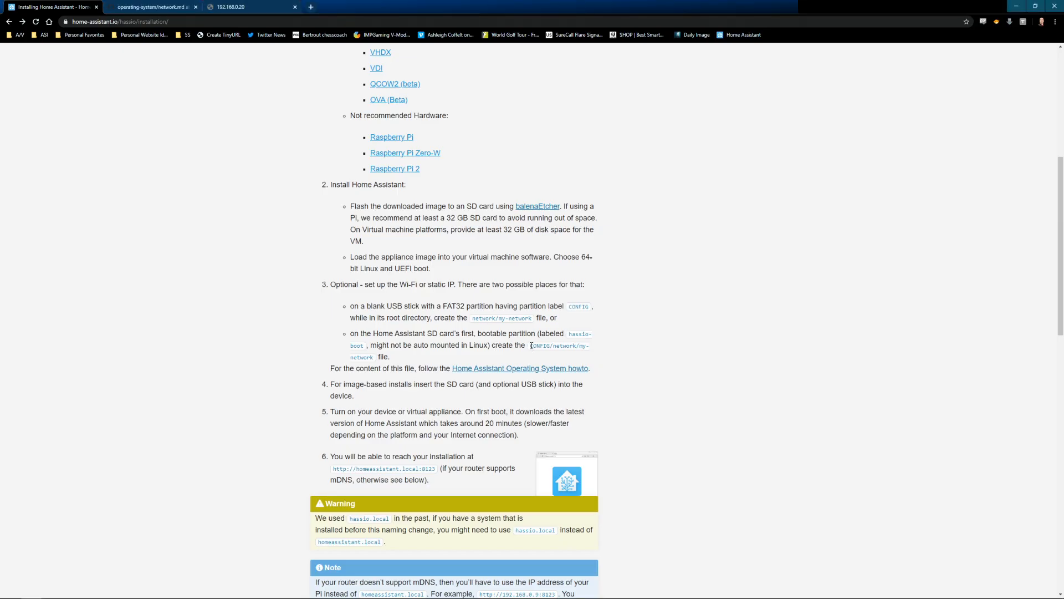
pyautogui.doubleClick(554, 344)
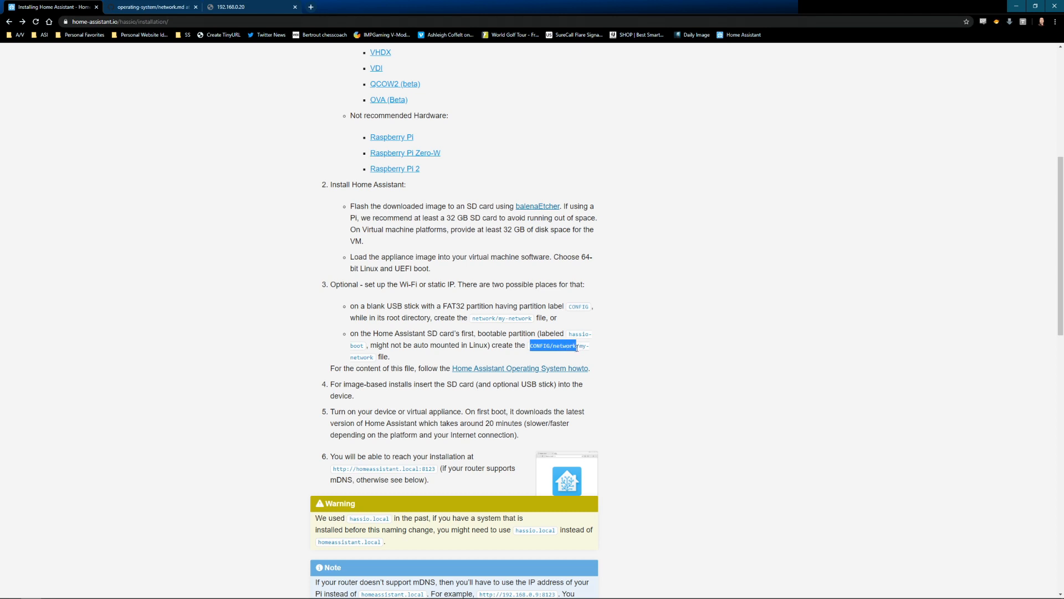
pyautogui.moveTo(636, 401)
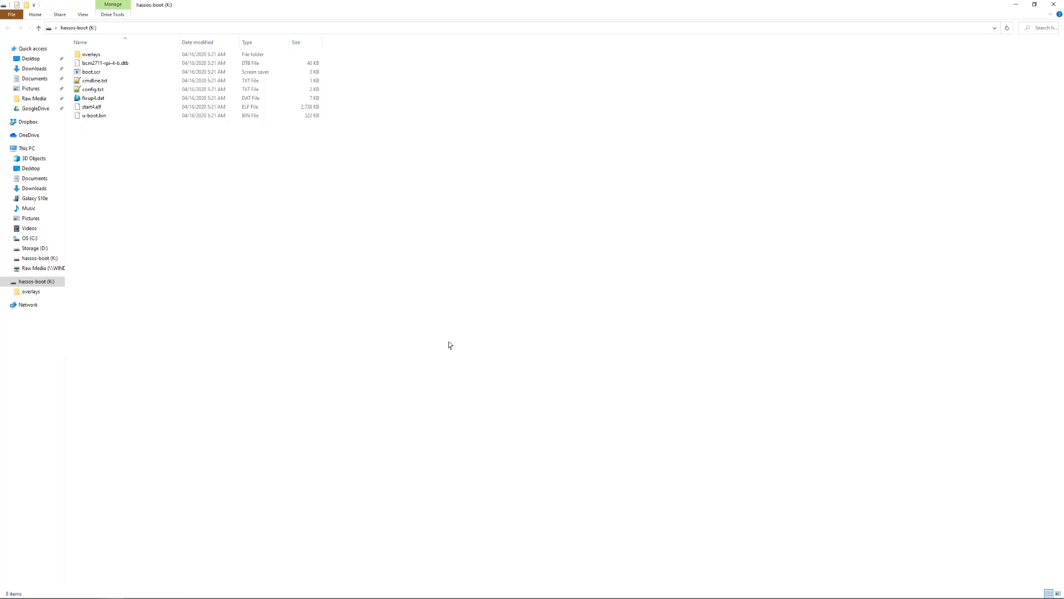
# Create a CONFIG folder with a network subfolder on the hassos-boot drive and enter it.
pyautogui.rightClick(448, 346)
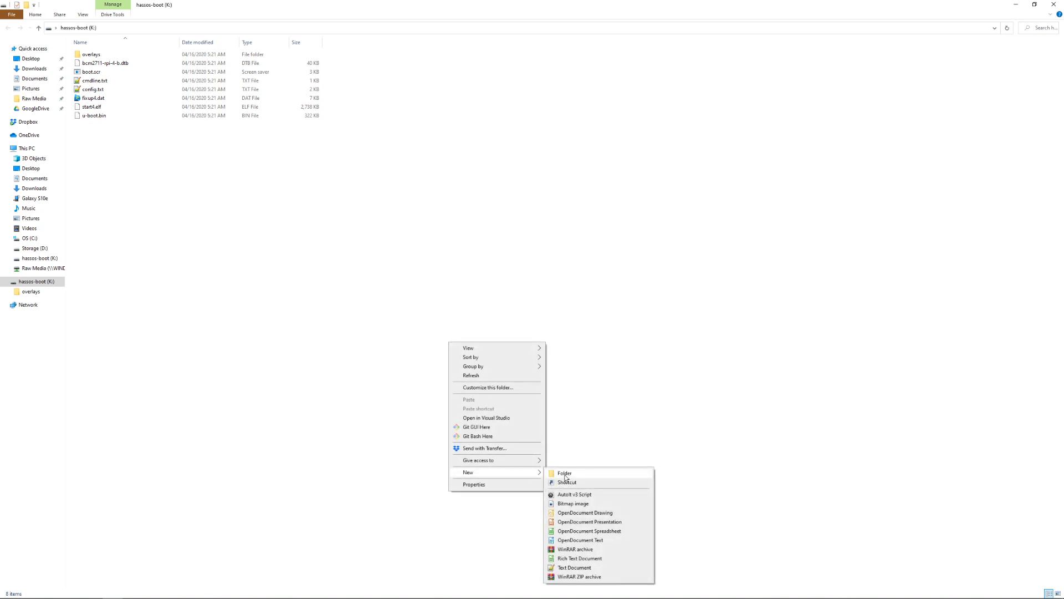
pyautogui.click(564, 474)
pyautogui.write('CONFIG')
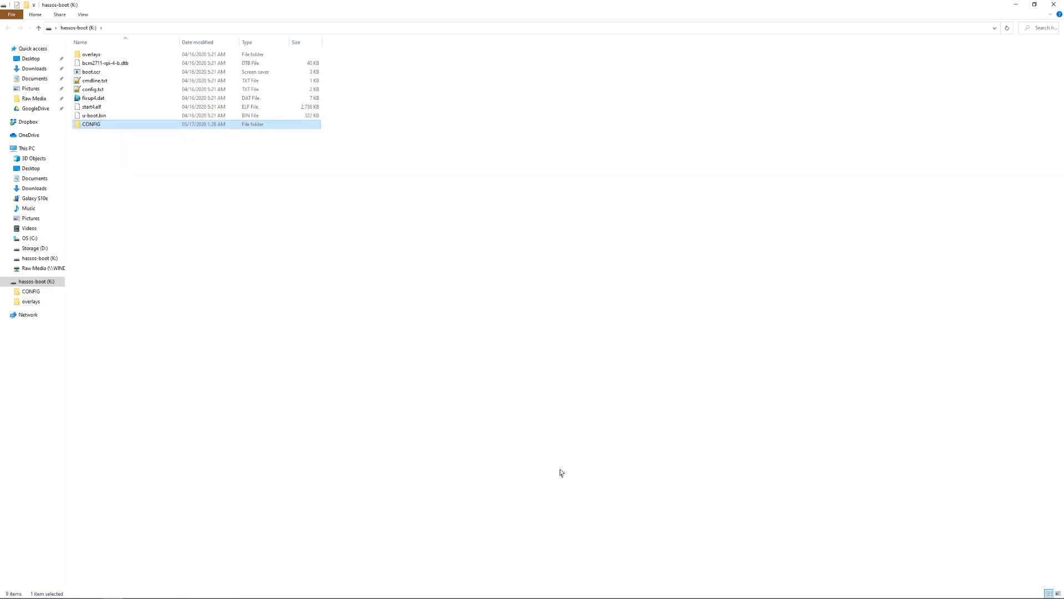
pyautogui.doubleClick(92, 124)
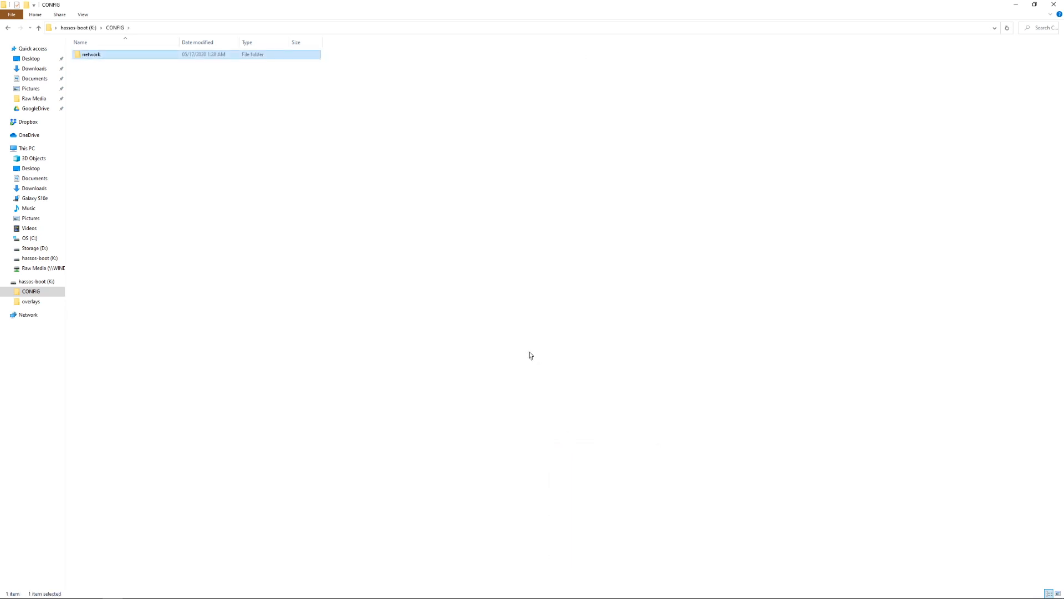
pyautogui.doubleClick(90, 55)
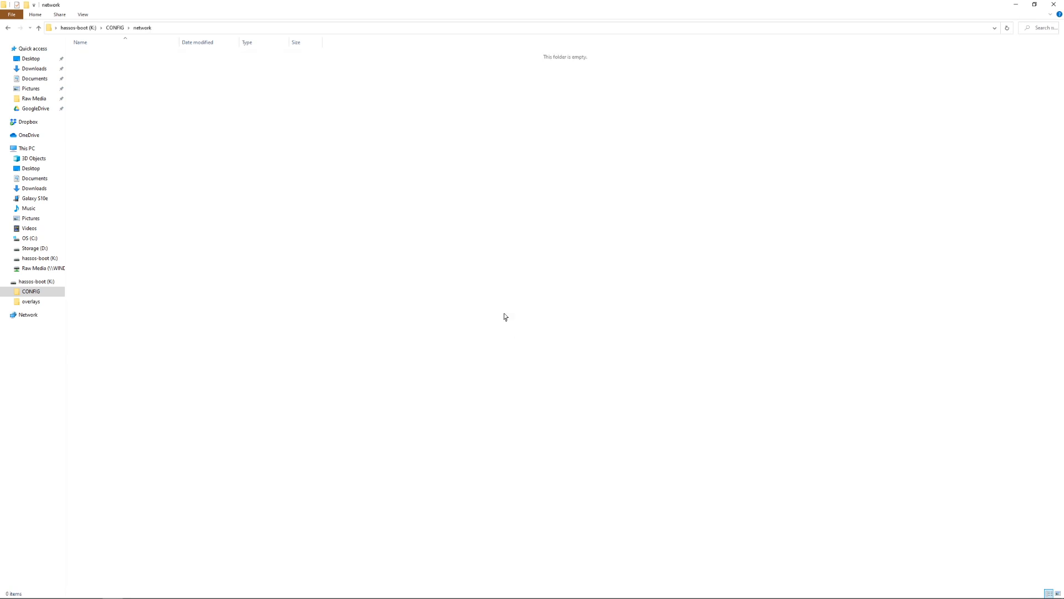
# Create a new empty text document in the network folder and bring up its Open with options.
pyautogui.rightClick(506, 315)
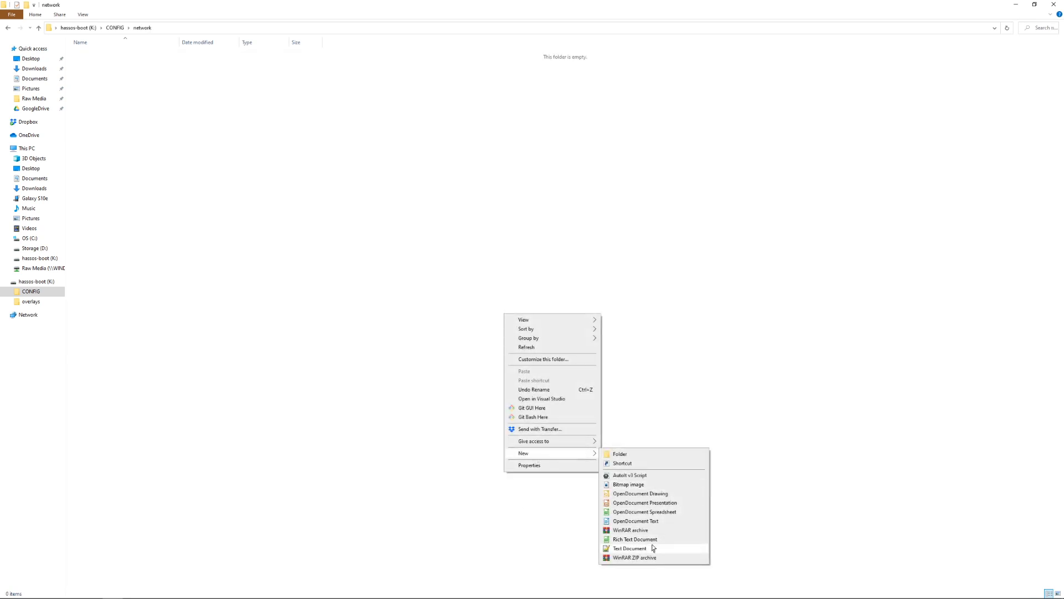
pyautogui.click(630, 549)
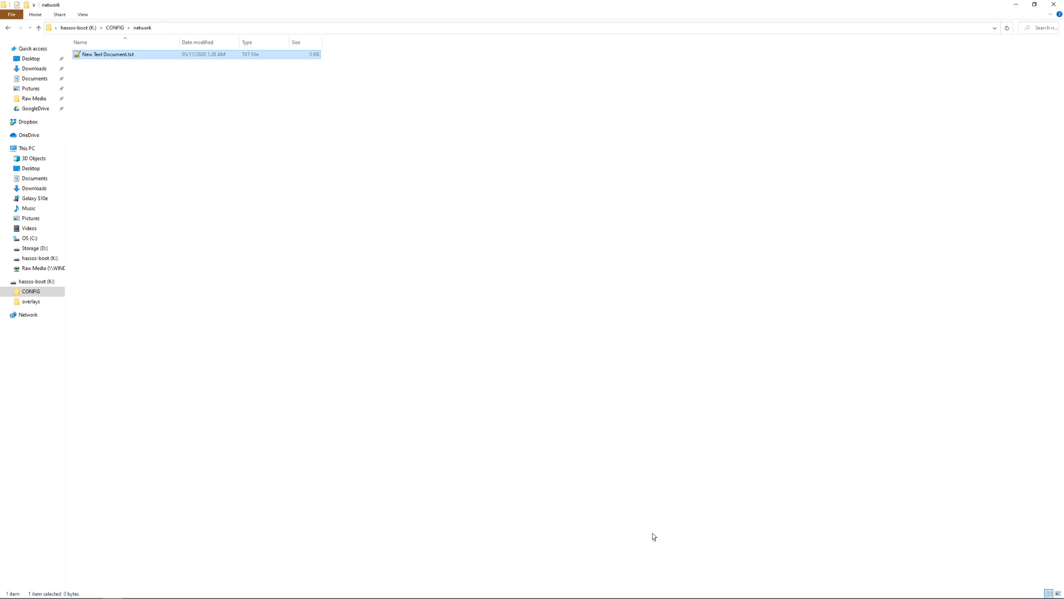
pyautogui.rightClick(109, 54)
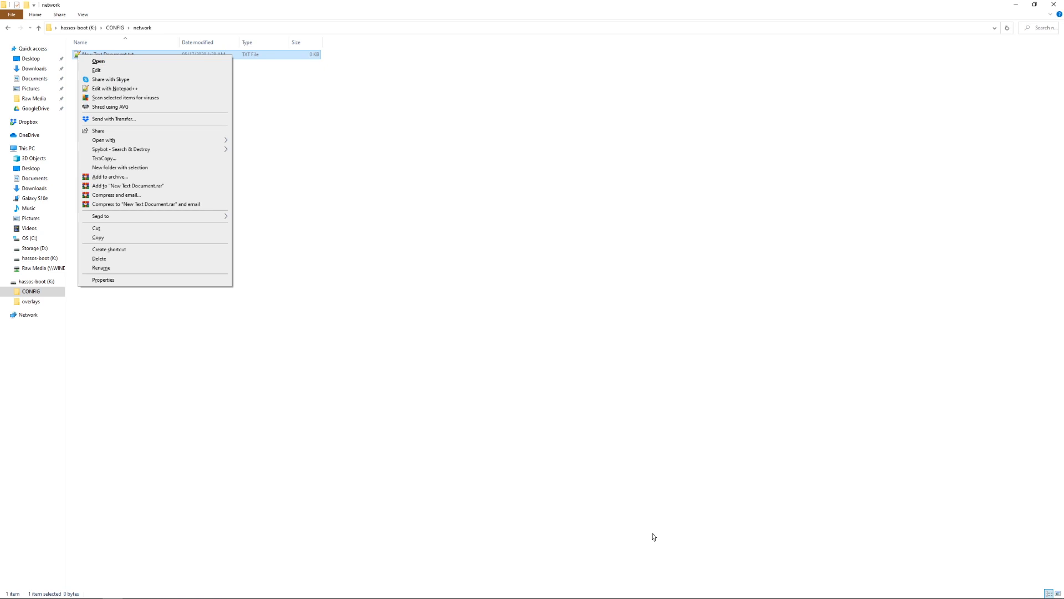
pyautogui.moveTo(130, 141)
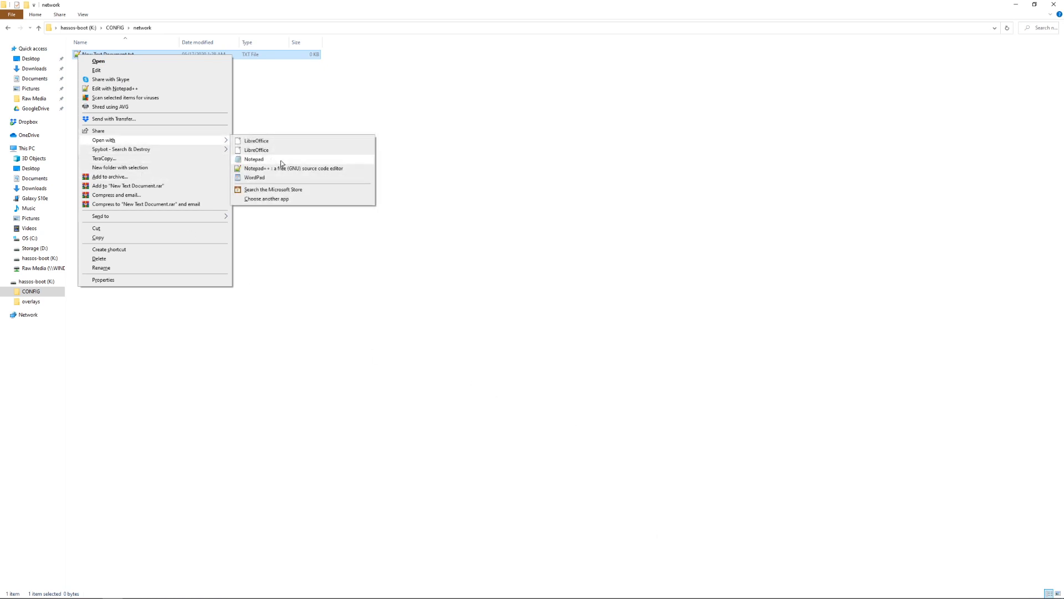
# Write the [connection] and [ipv4] static config for 192.168.0.20/24 in Notepad, save it and close.
pyautogui.click(254, 158)
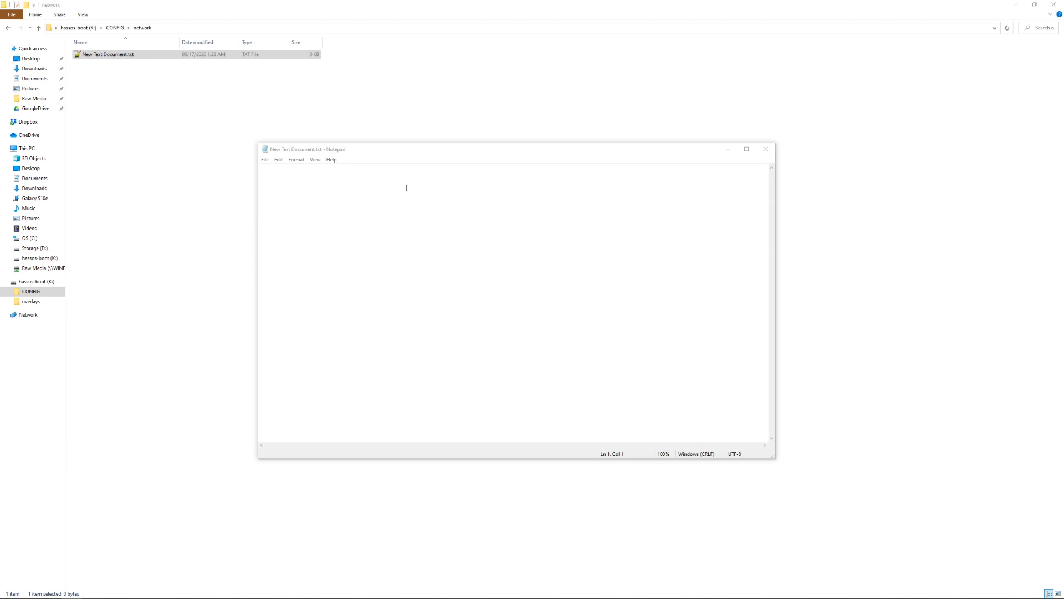
pyautogui.write('[connection]')
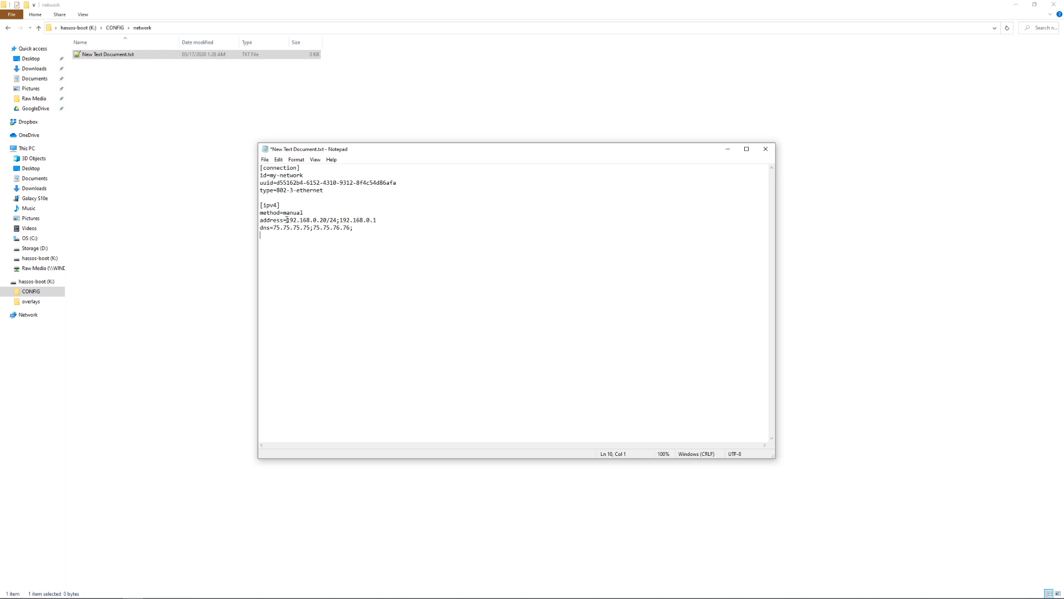
pyautogui.doubleClick(286, 175)
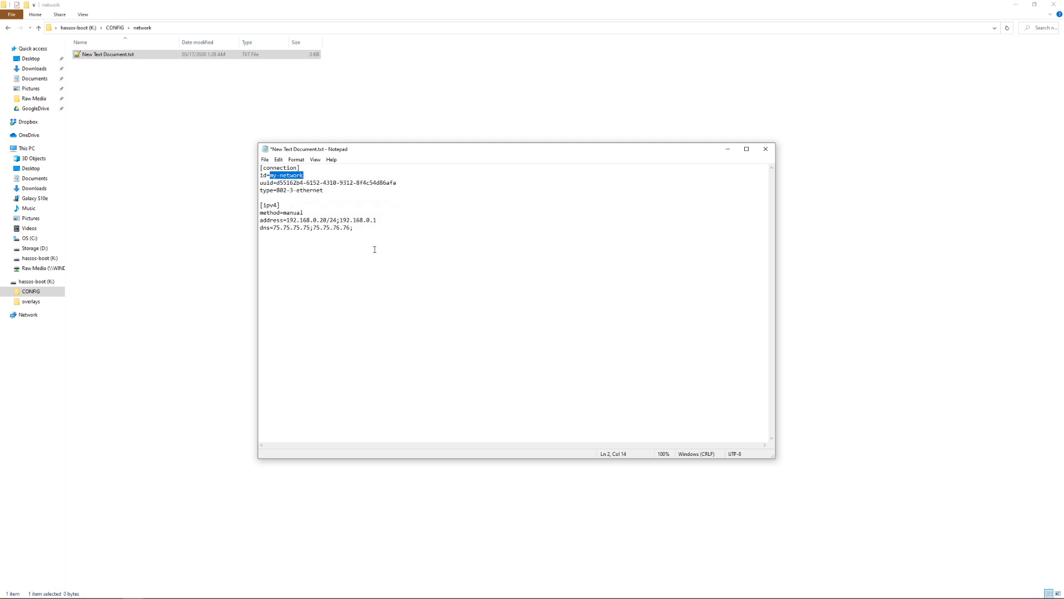
pyautogui.click(265, 159)
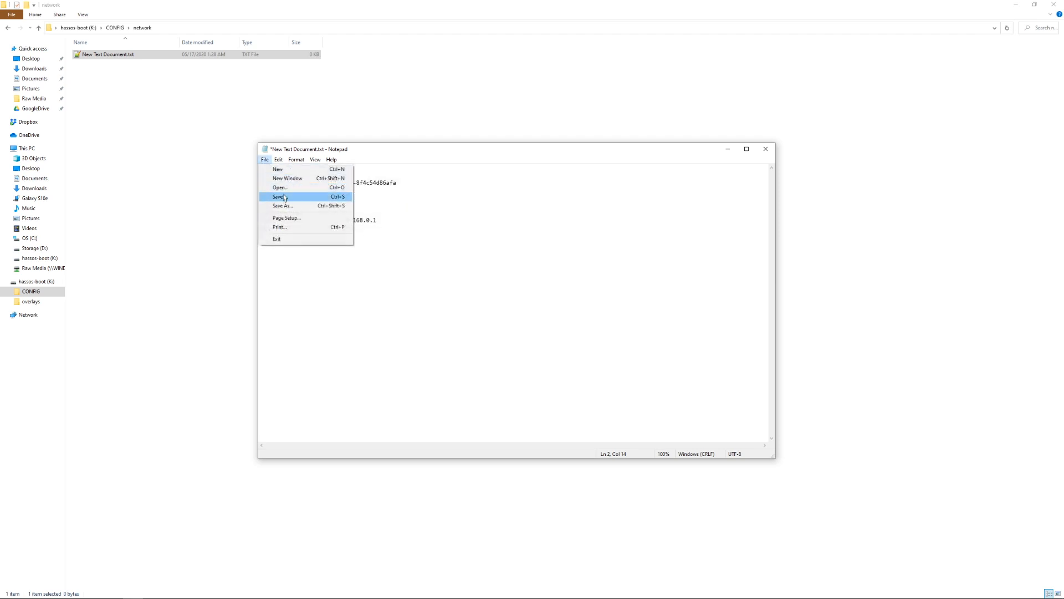
pyautogui.click(278, 197)
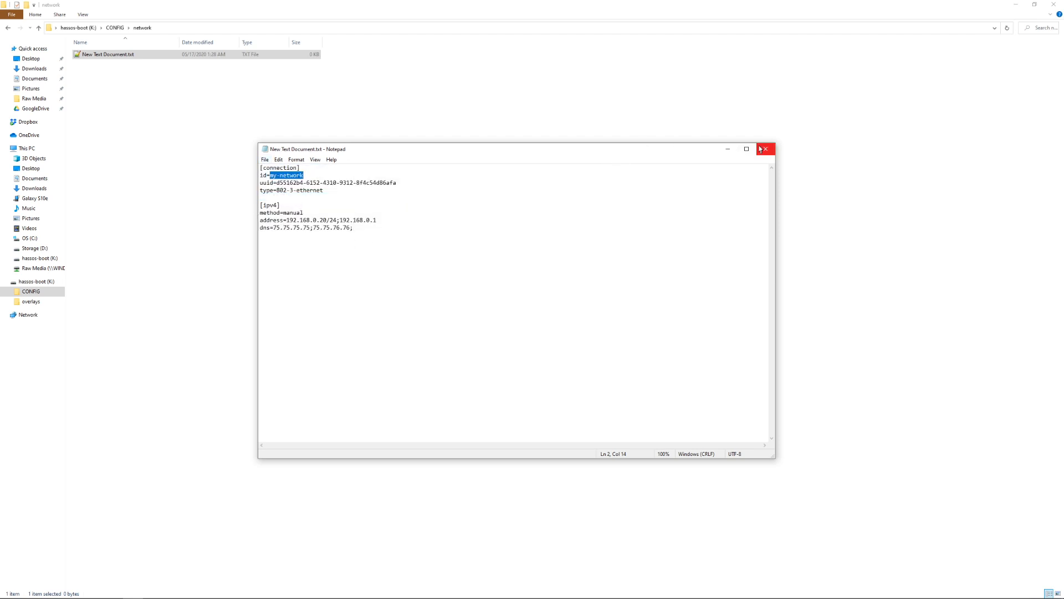
pyautogui.click(765, 148)
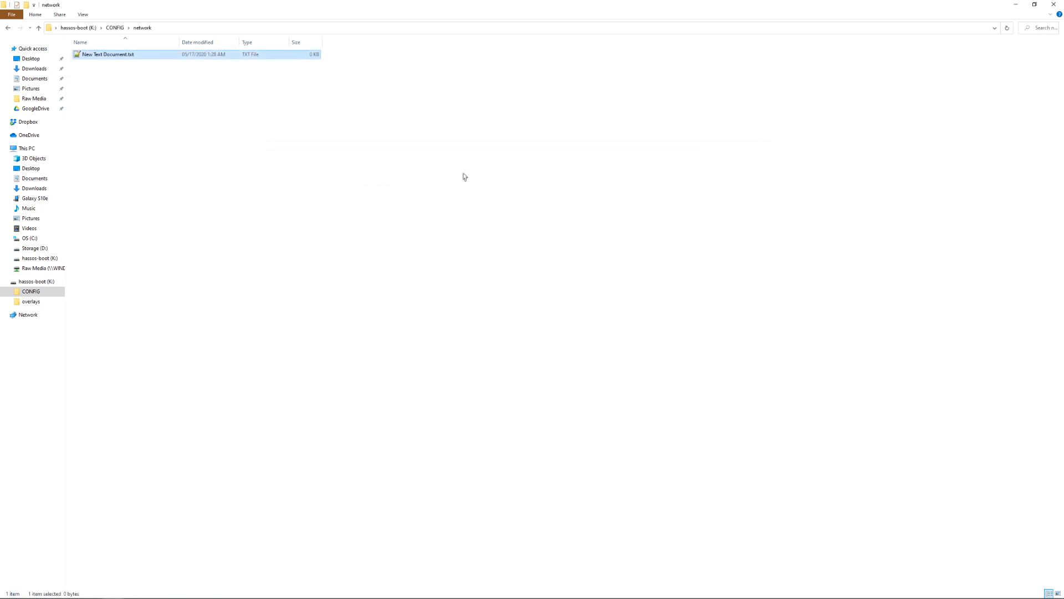
# Rename the file to my-network, accepting the dropped .txt extension.
pyautogui.click(108, 54)
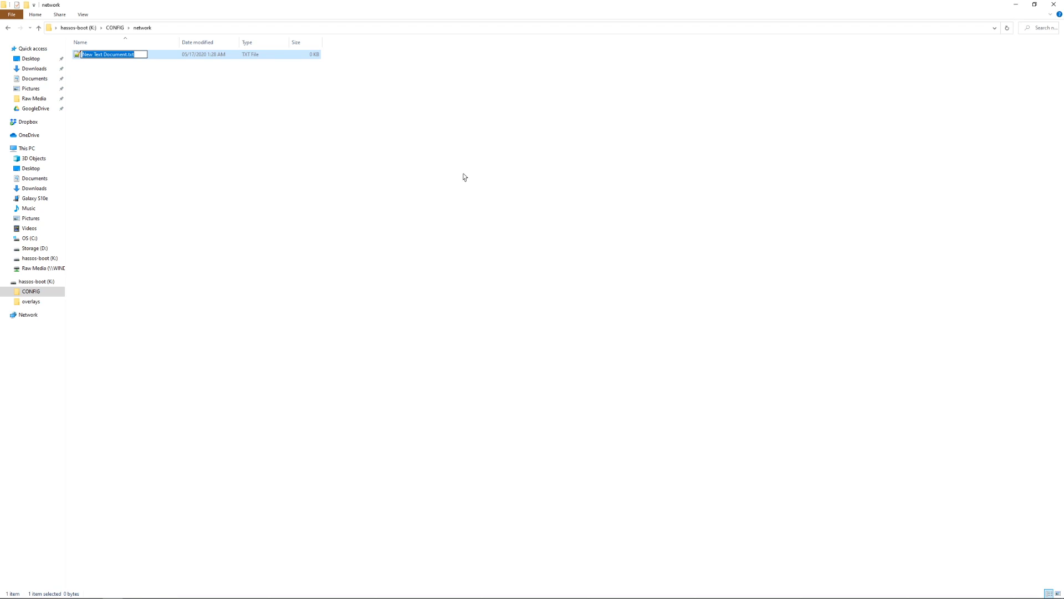
pyautogui.write('my-network')
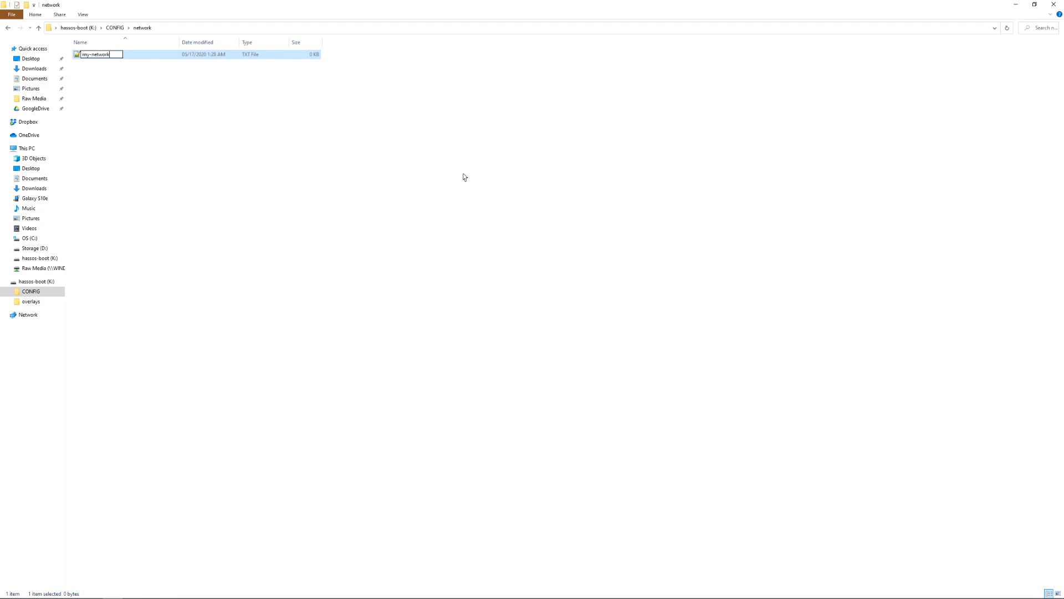
pyautogui.press('Enter')
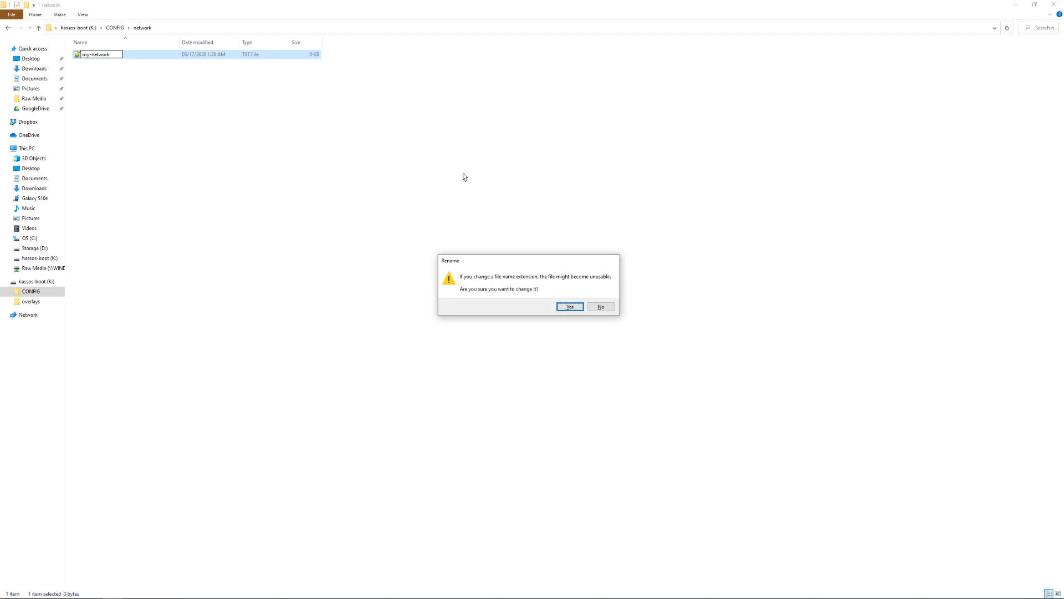
pyautogui.click(569, 306)
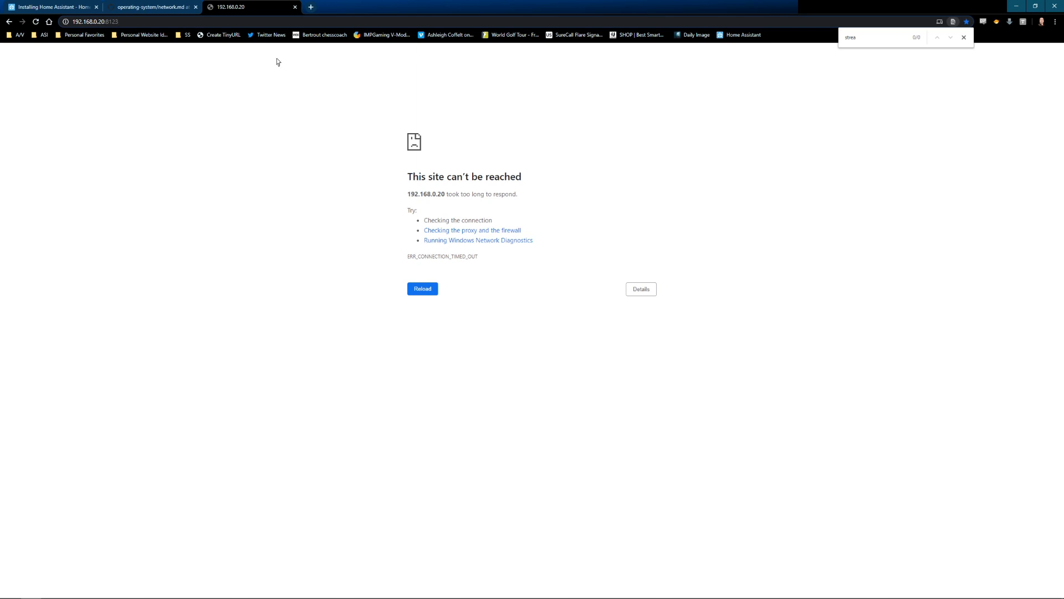
# Reload 192.168.0.20:8123 until the Home Assistant onboarding page appears.
pyautogui.click(963, 36)
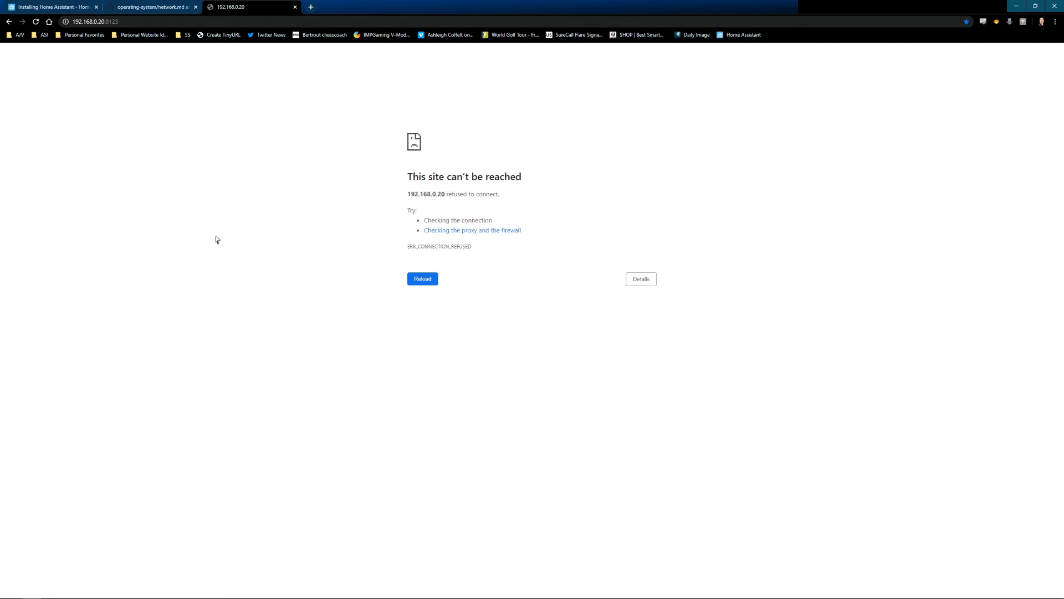
pyautogui.click(422, 278)
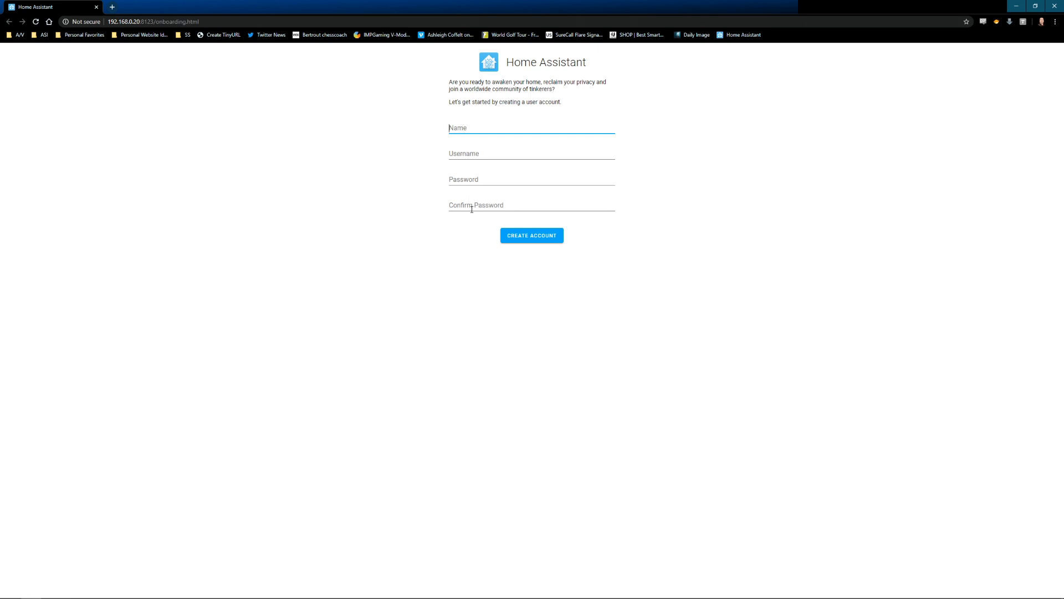
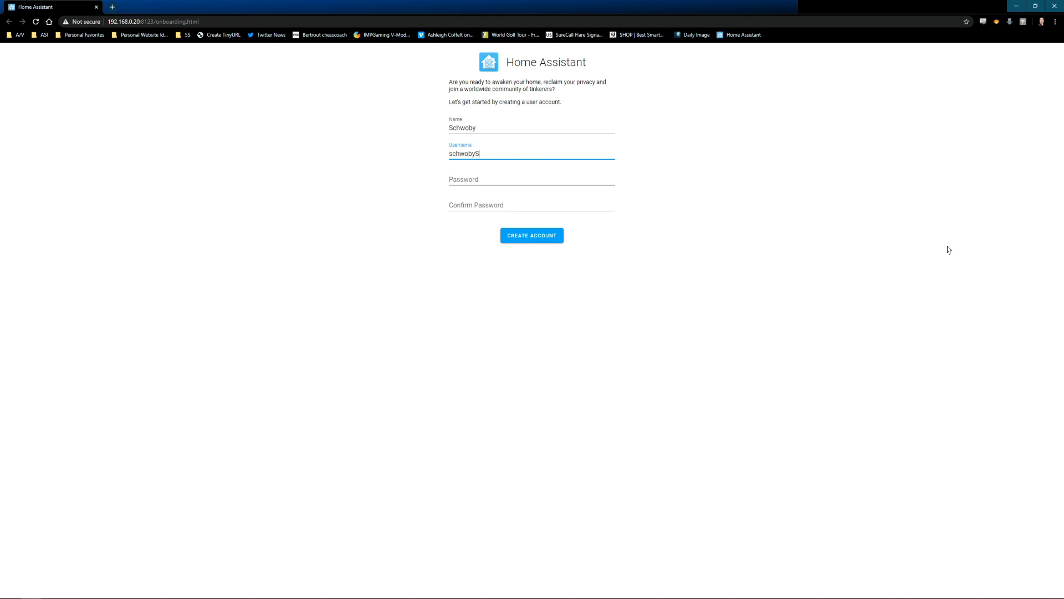
pyautogui.click(531, 179)
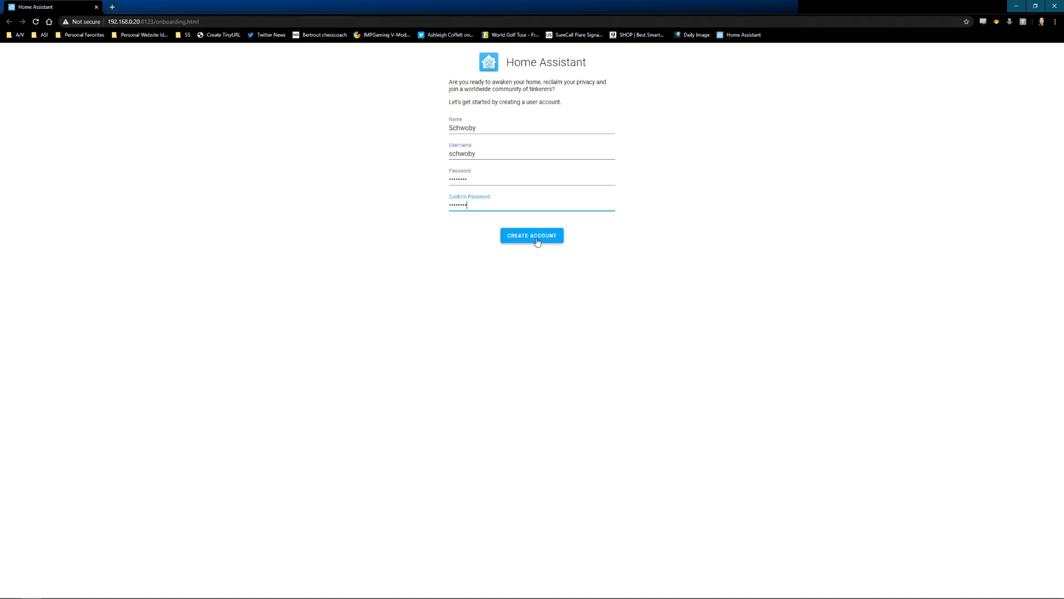
pyautogui.click(531, 235)
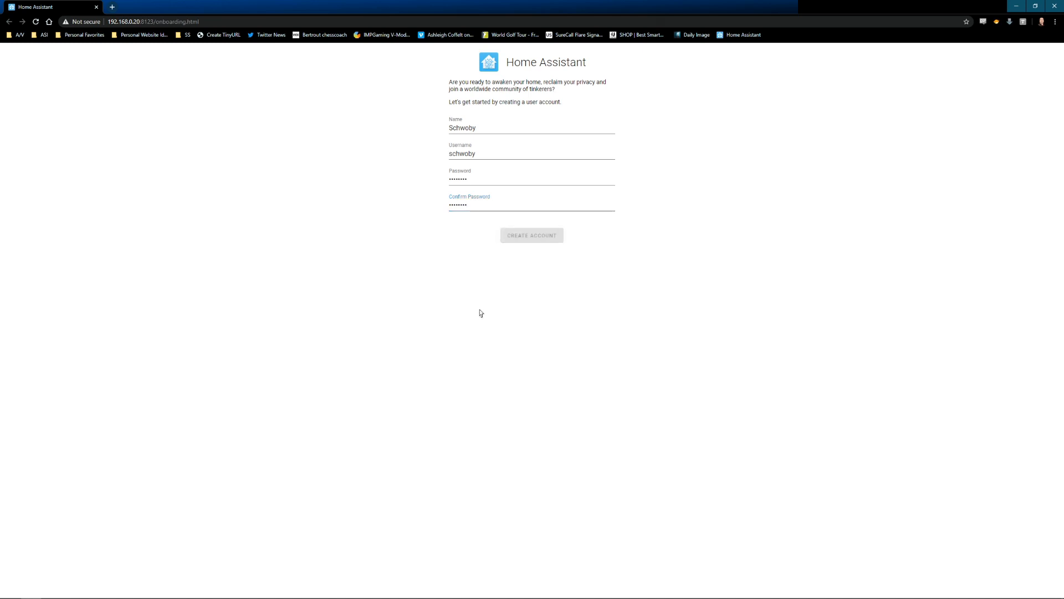
# Keep the home name Home, pin its location on the map, choose Imperial units and continue.
pyautogui.click(531, 235)
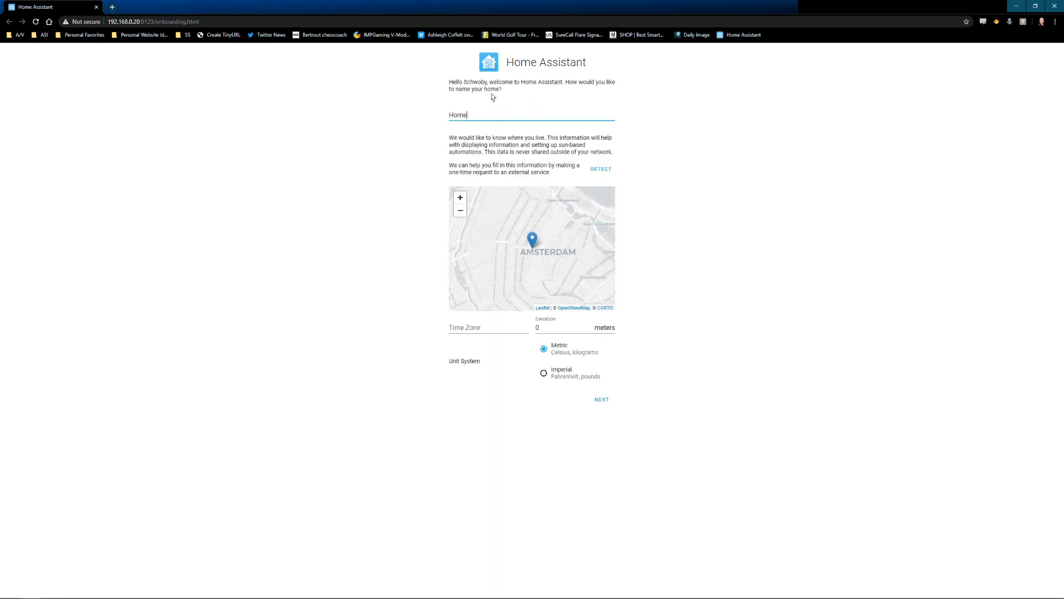
pyautogui.moveTo(539, 242)
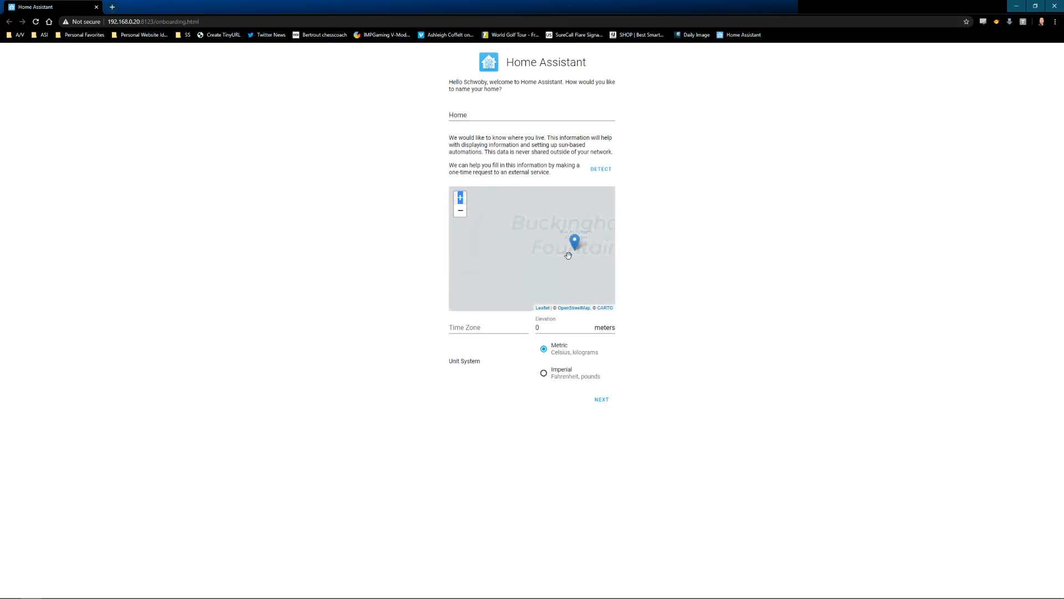
pyautogui.moveTo(575, 241); pyautogui.dragTo(533, 249)
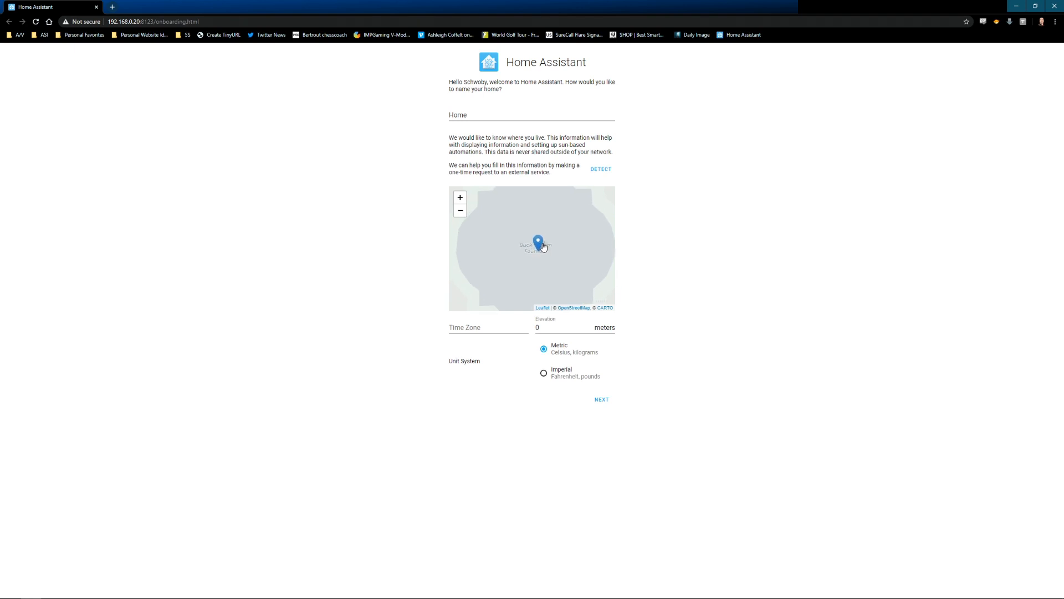
pyautogui.click(543, 372)
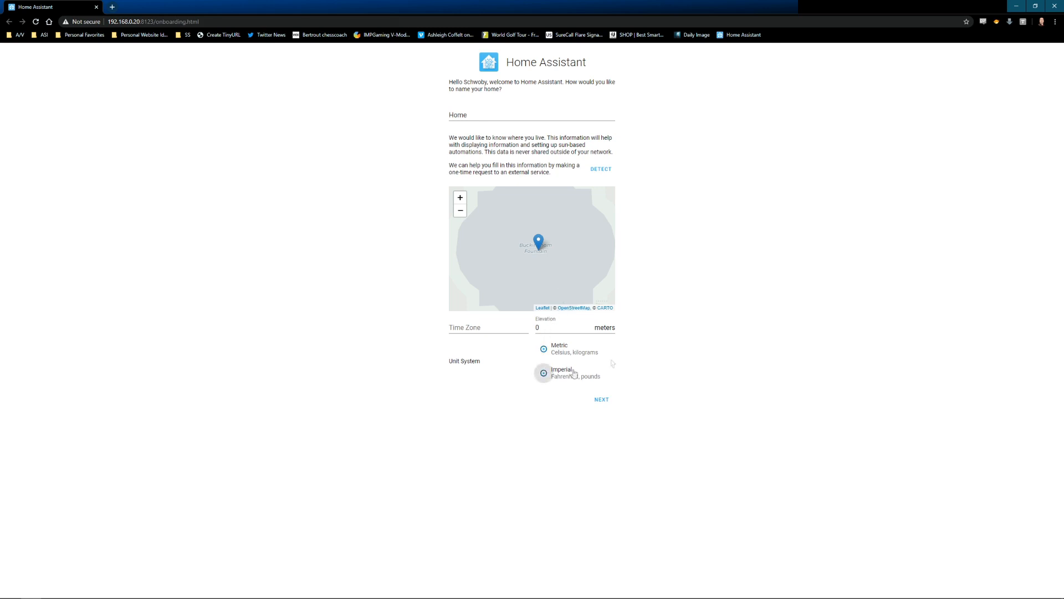
pyautogui.click(542, 373)
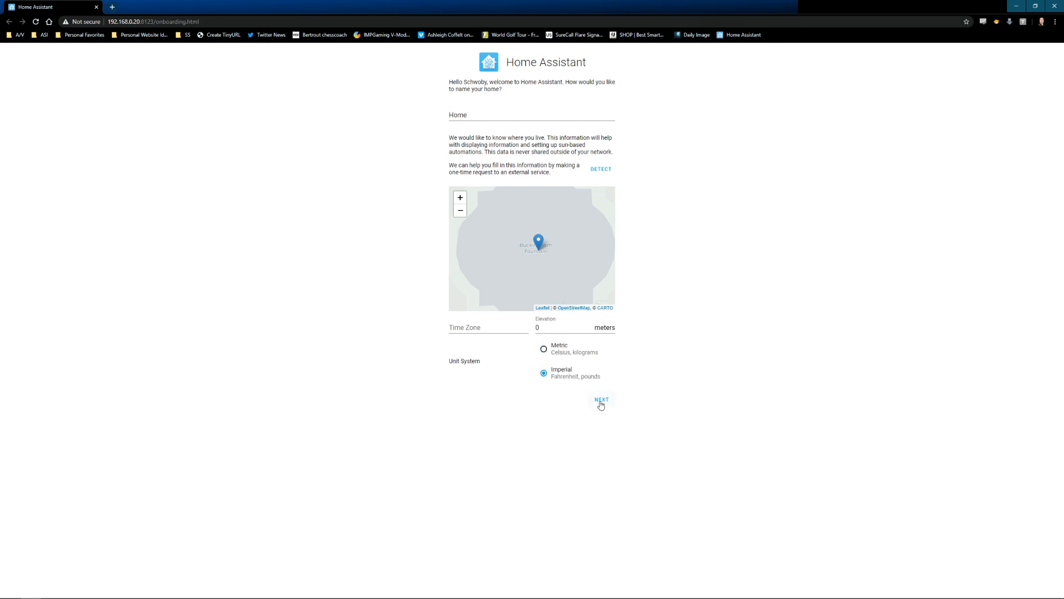
pyautogui.click(600, 400)
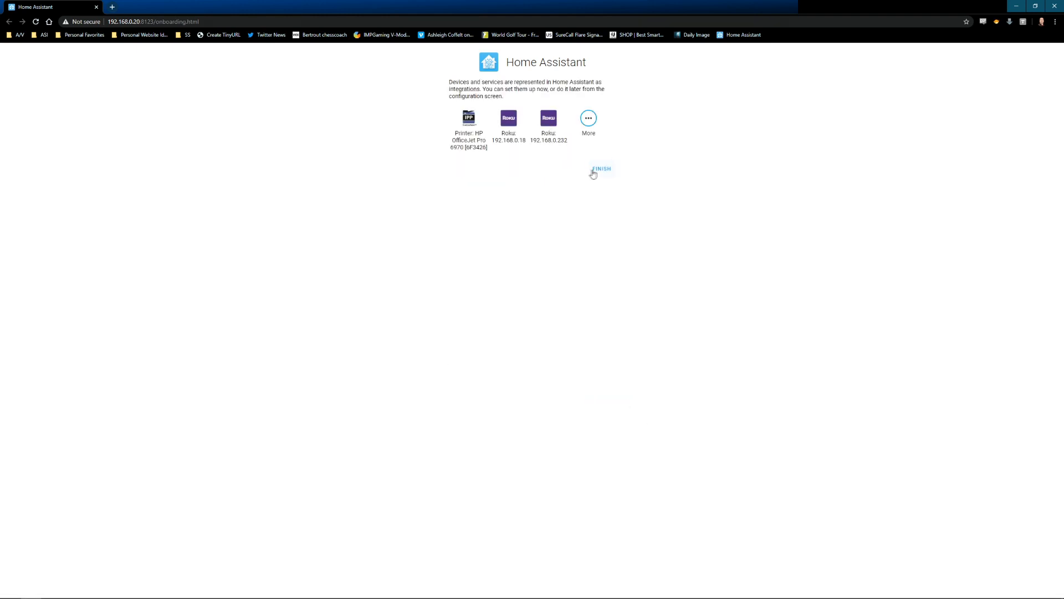
# Finish onboarding so the Overview dashboard with the Home weather card appears.
pyautogui.click(600, 169)
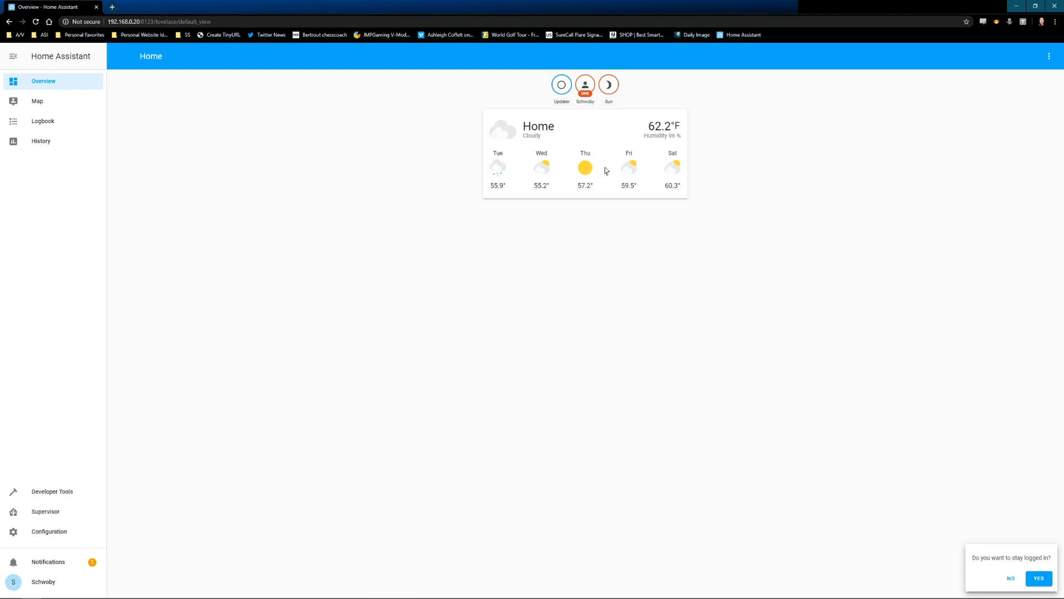
pyautogui.moveTo(633, 235)
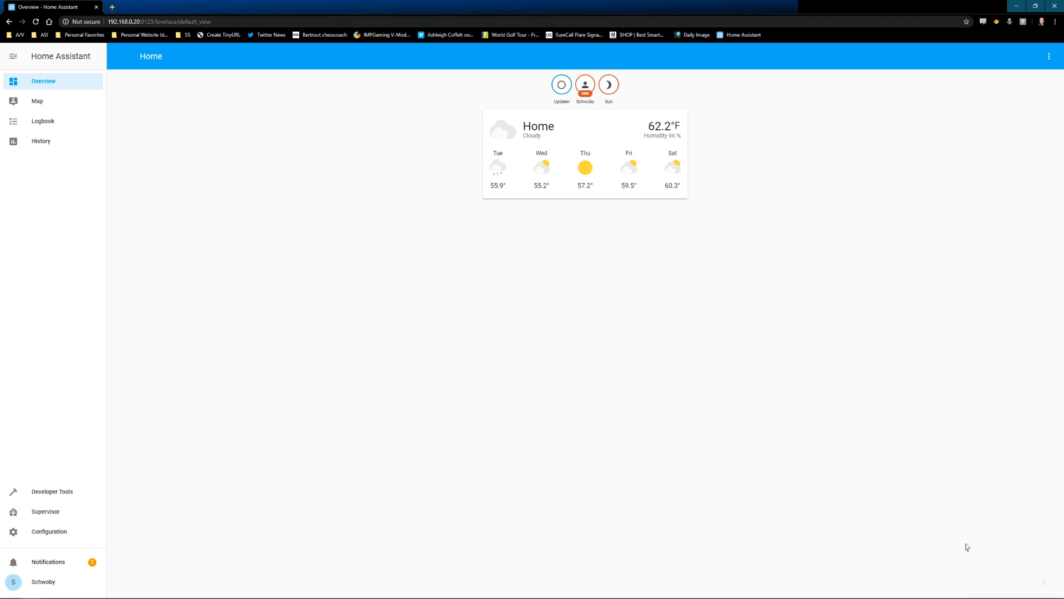
pyautogui.moveTo(62, 533)
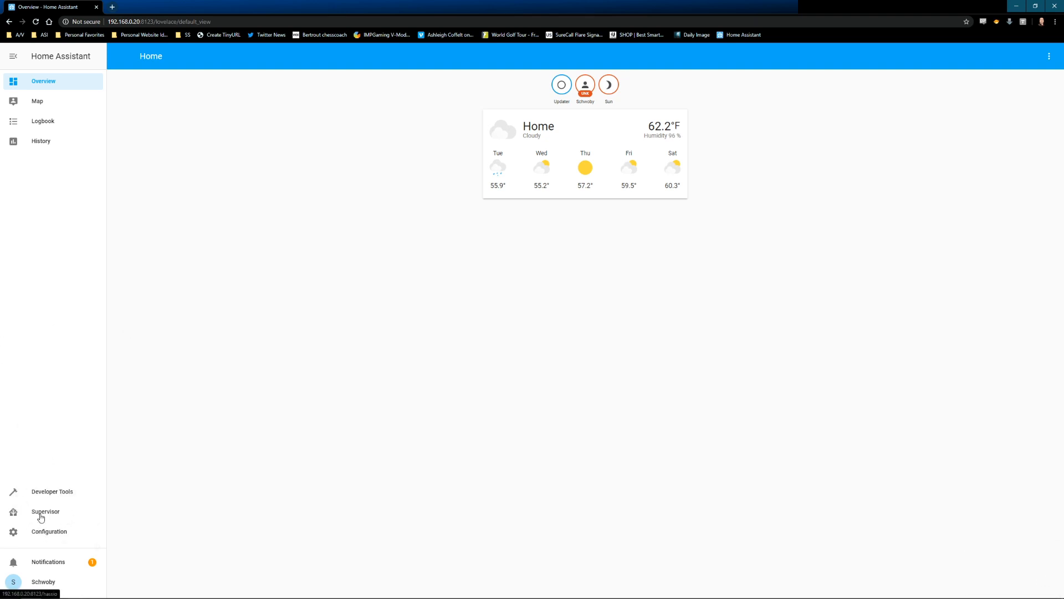
# Install the File editor add-on from the Supervisor add-on store.
pyautogui.click(45, 511)
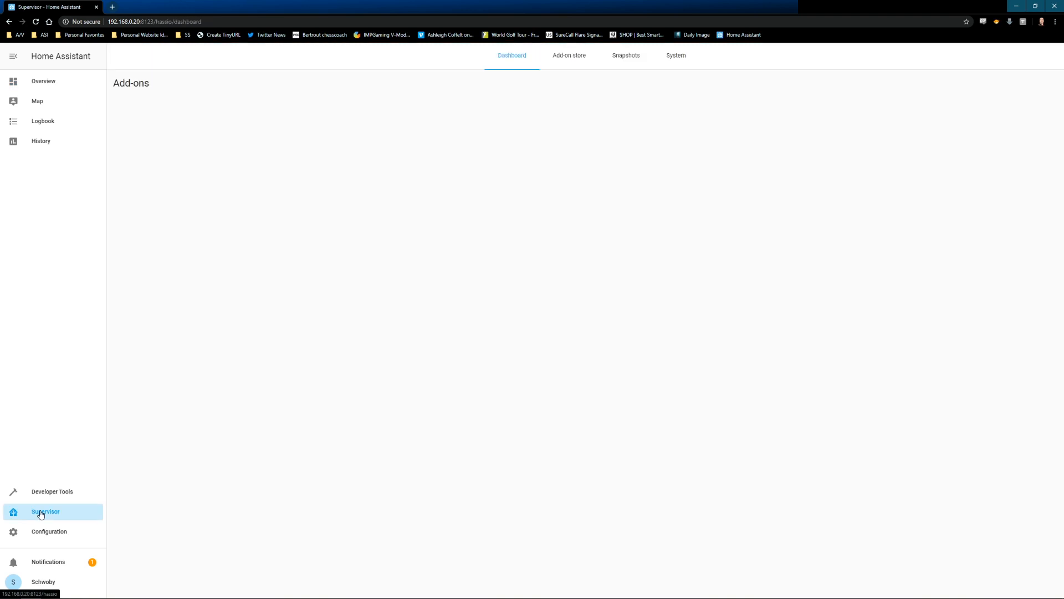
pyautogui.click(569, 56)
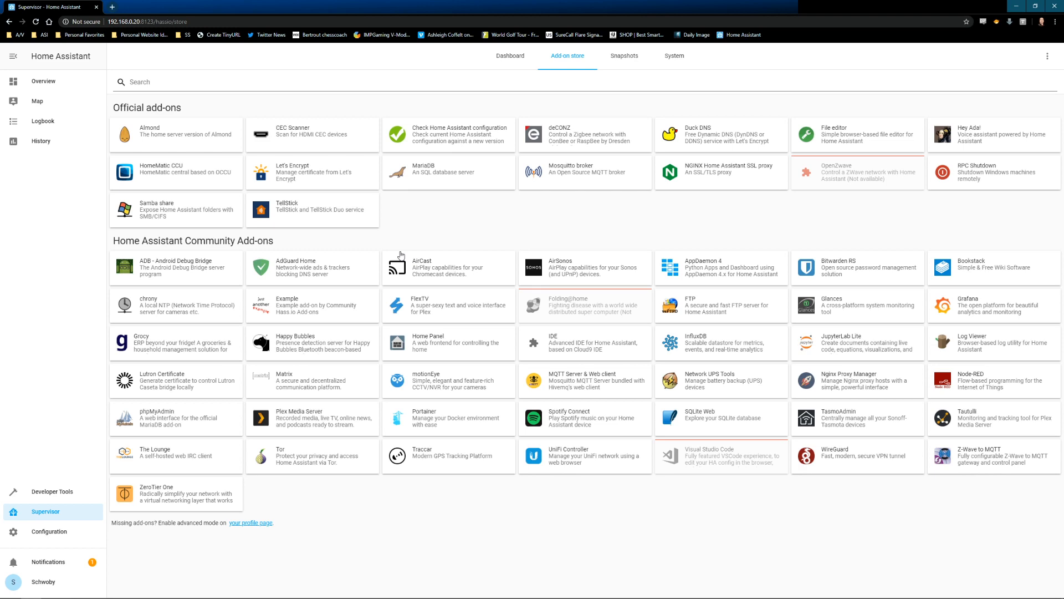
pyautogui.click(857, 135)
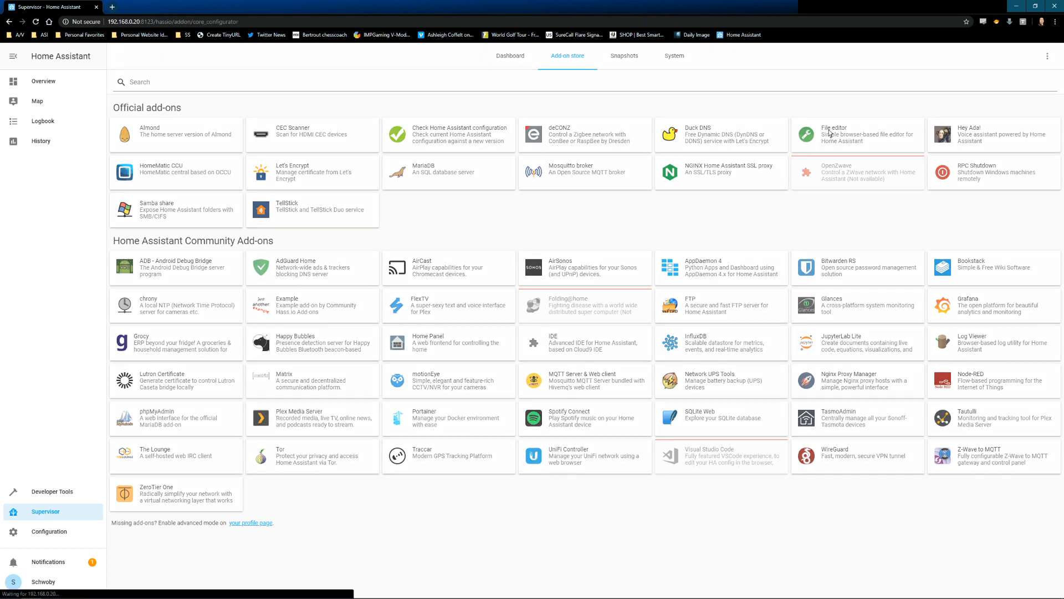
pyautogui.click(832, 134)
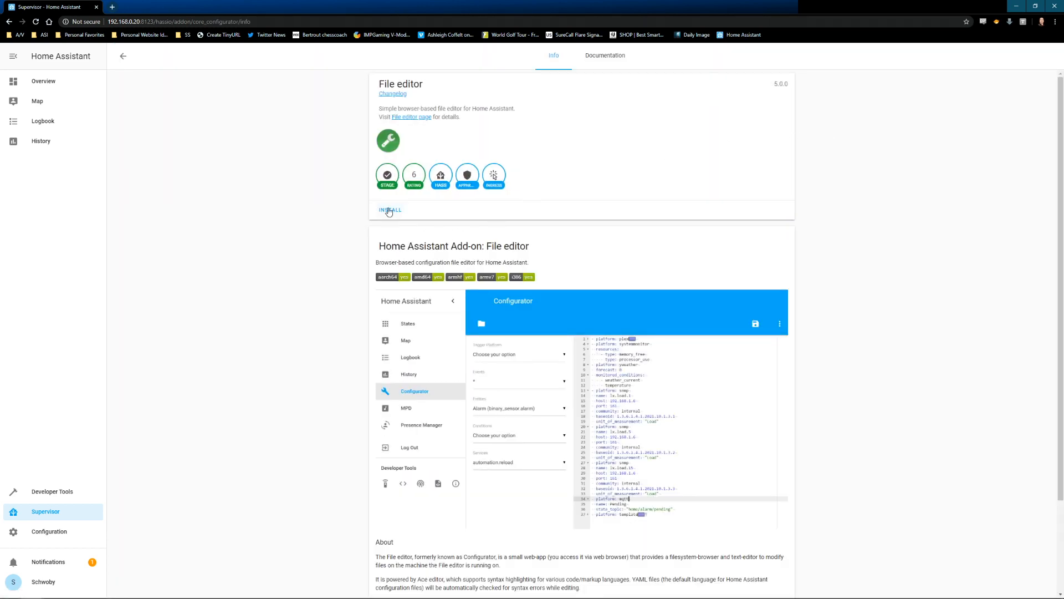
pyautogui.click(389, 209)
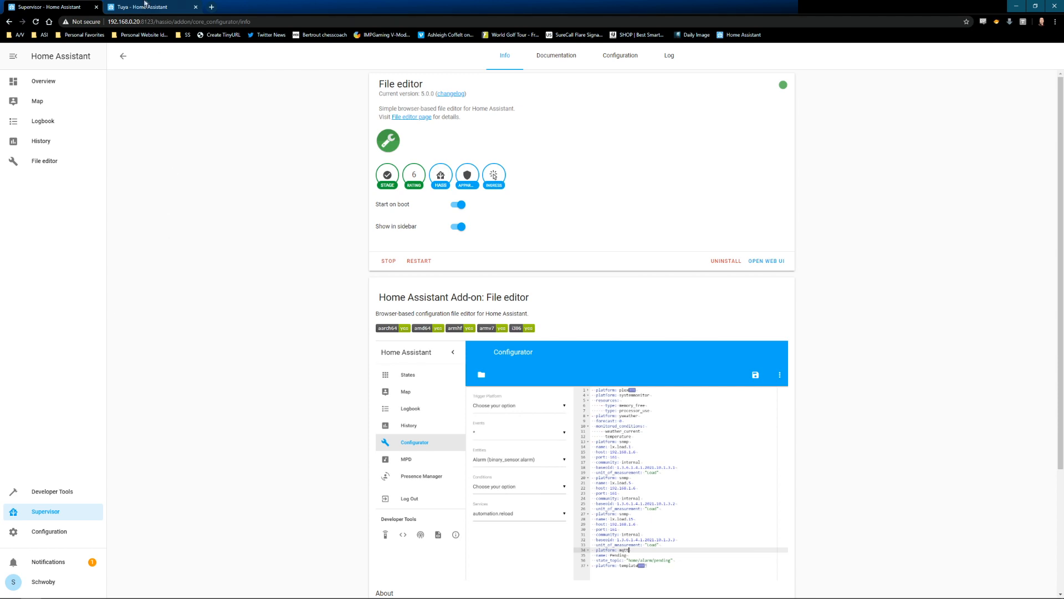
pyautogui.moveTo(137, 139)
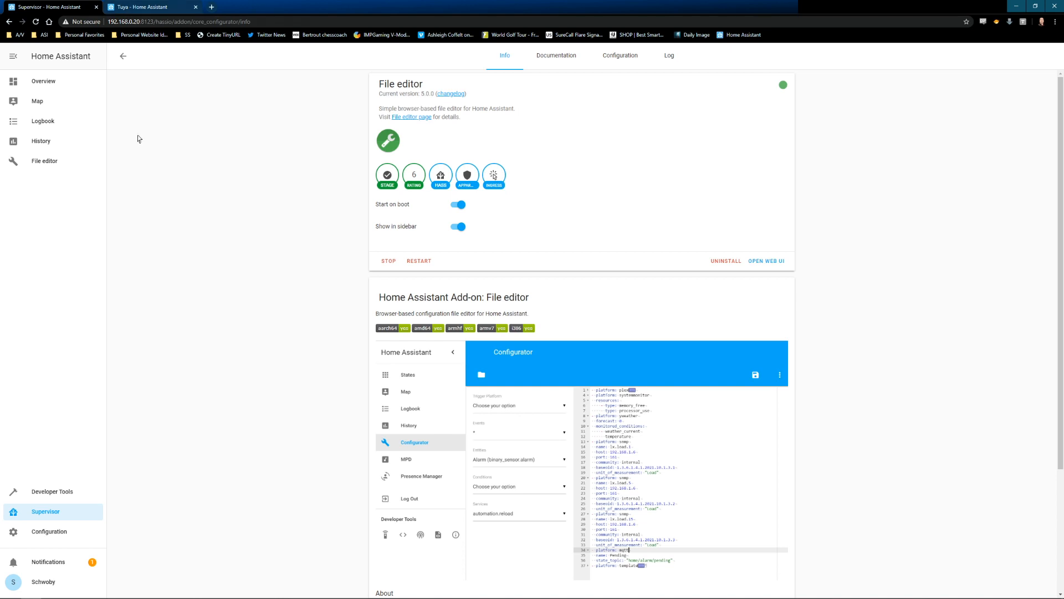
# Paste the Tuya docs snippet into configuration.yaml and set country_code to 1.
pyautogui.click(150, 6)
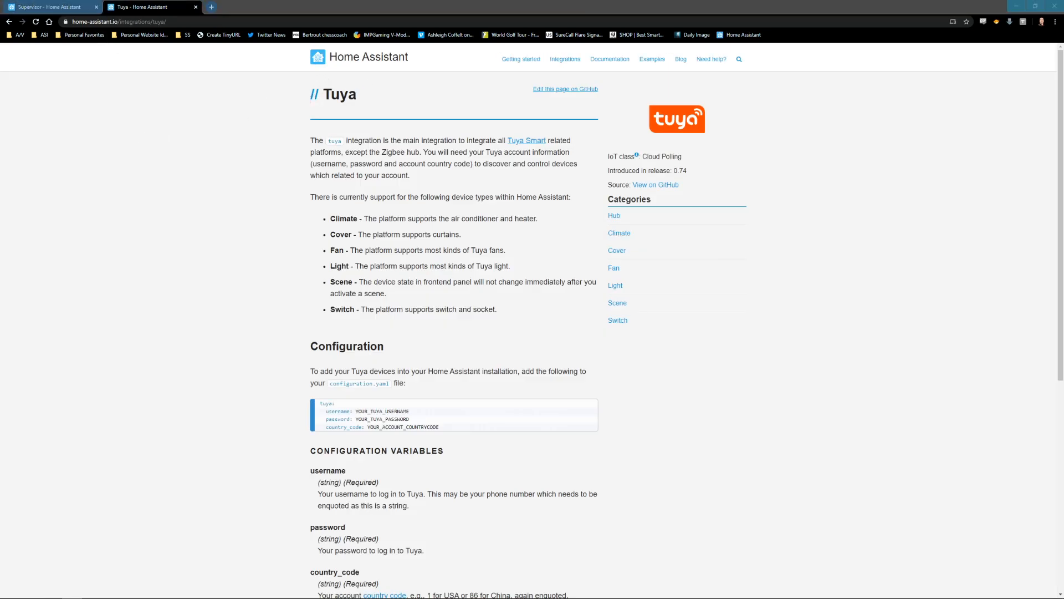
pyautogui.moveTo(188, 284)
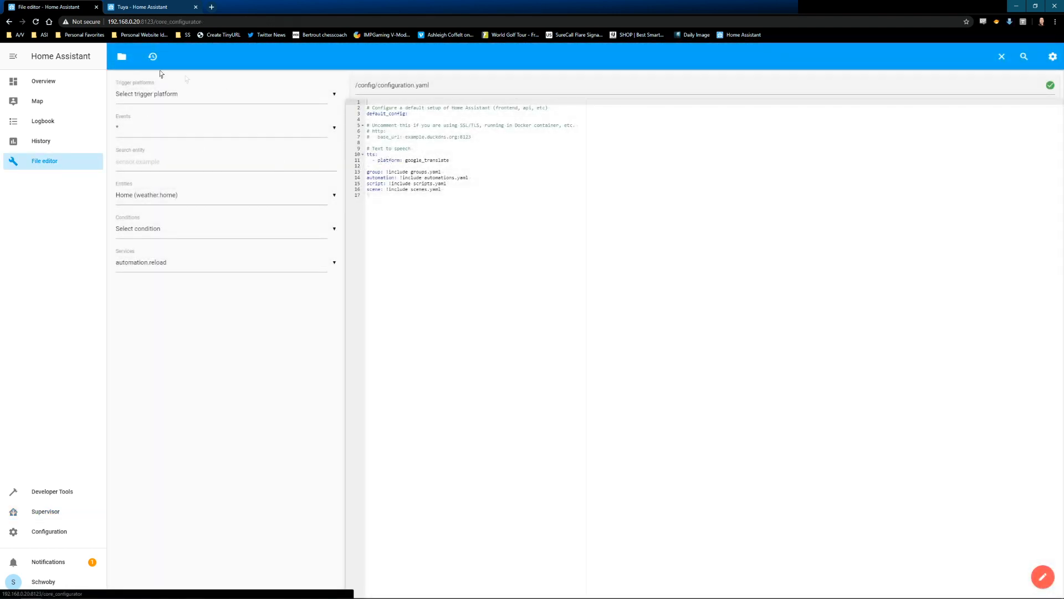
pyautogui.click(121, 56)
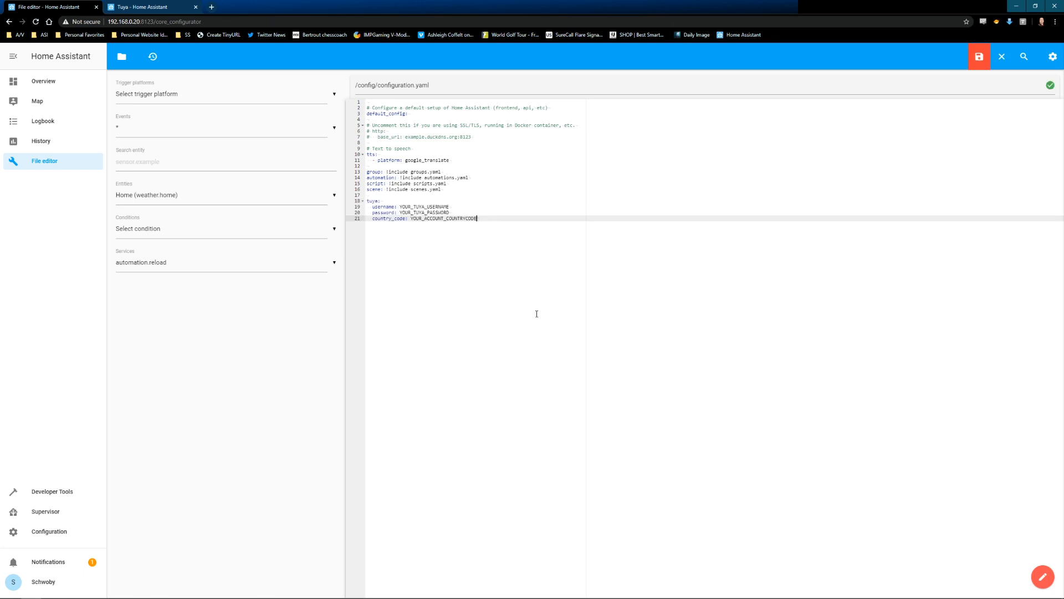
pyautogui.doubleClick(441, 219)
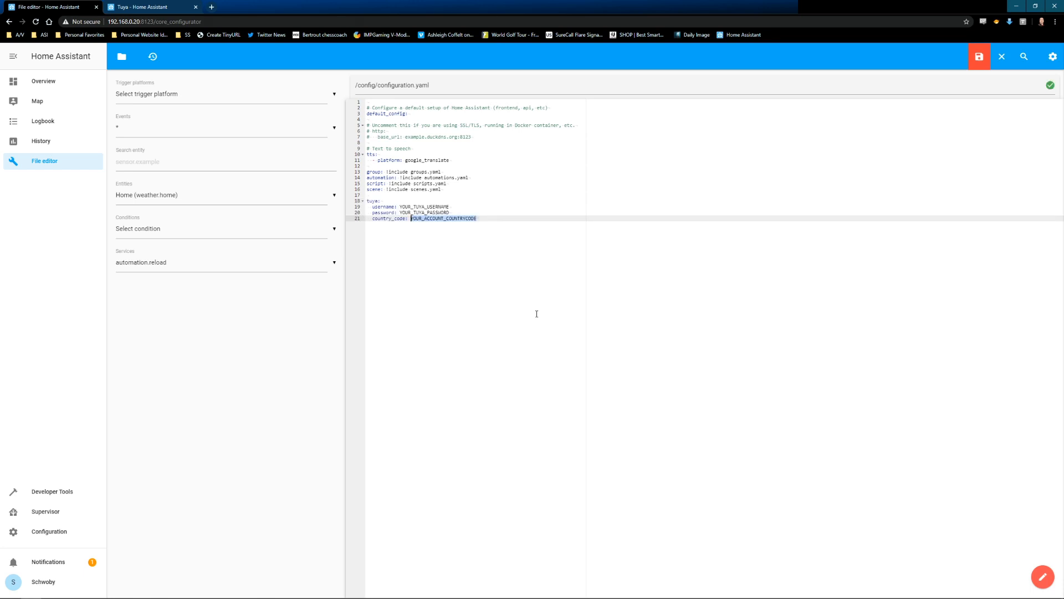
pyautogui.write('1')
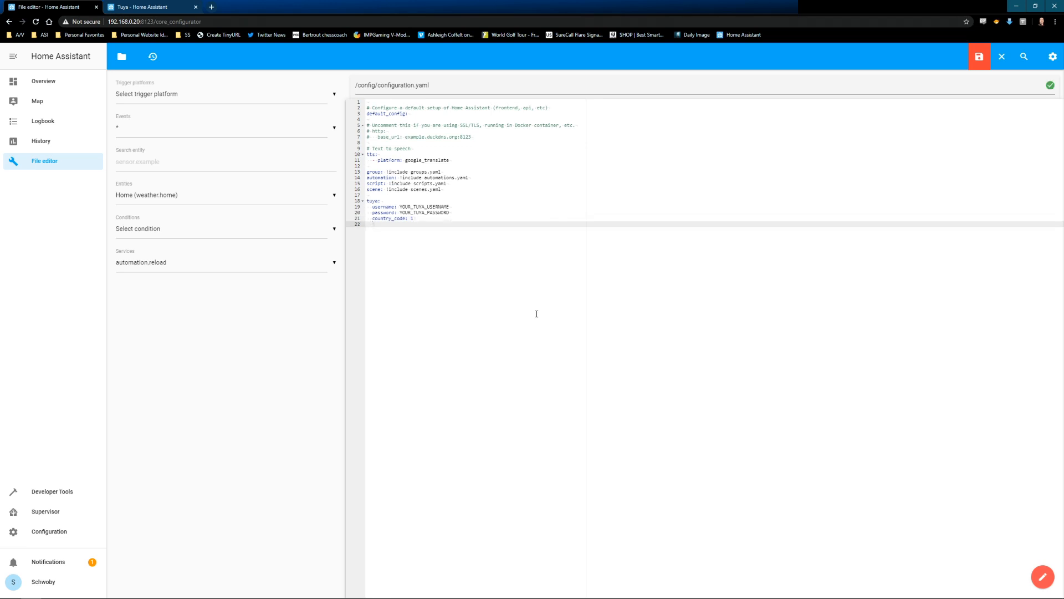
pyautogui.click(149, 7)
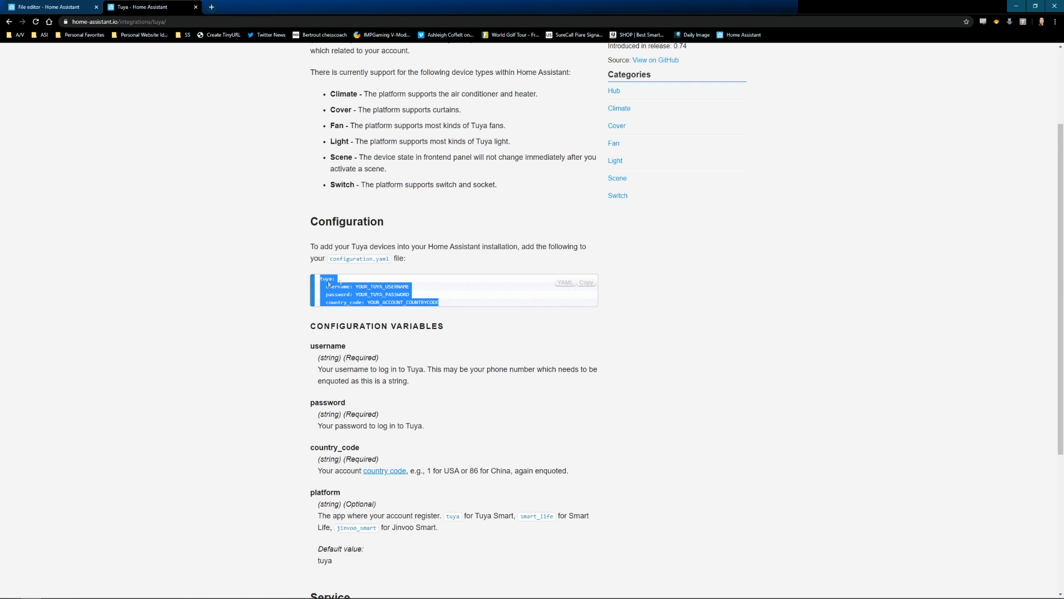
# Add platform: smart_life to the tuya block and shorten the username/password placeholders.
pyautogui.click(437, 294)
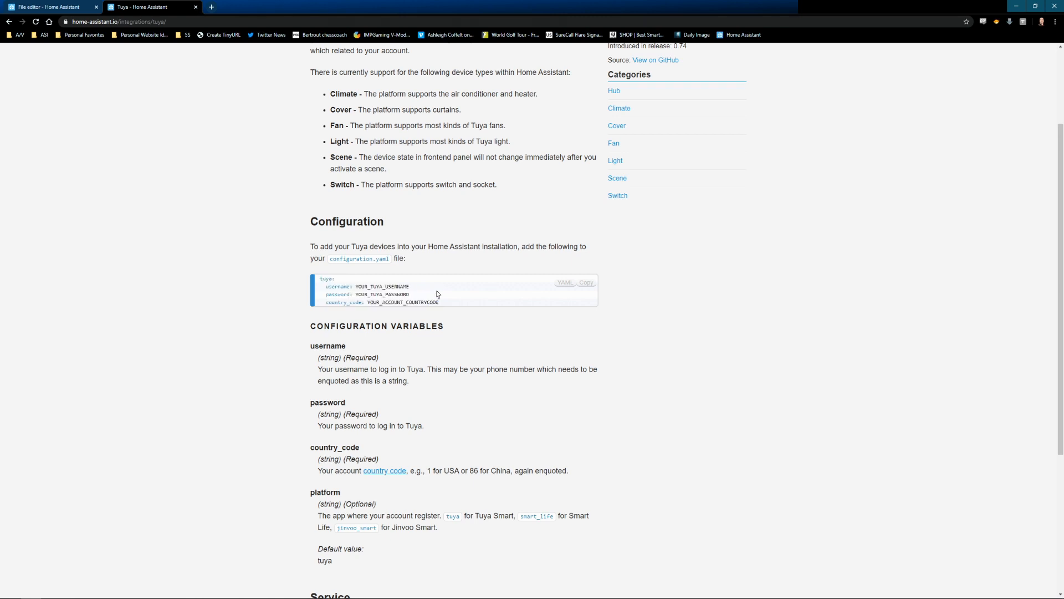
pyautogui.scroll(-3)
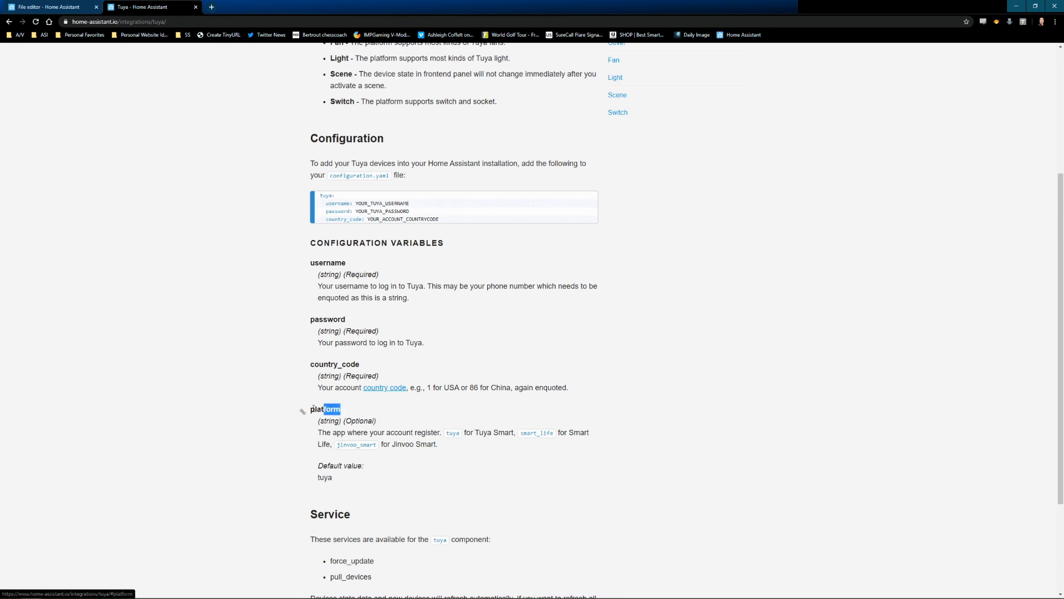
pyautogui.doubleClick(325, 409)
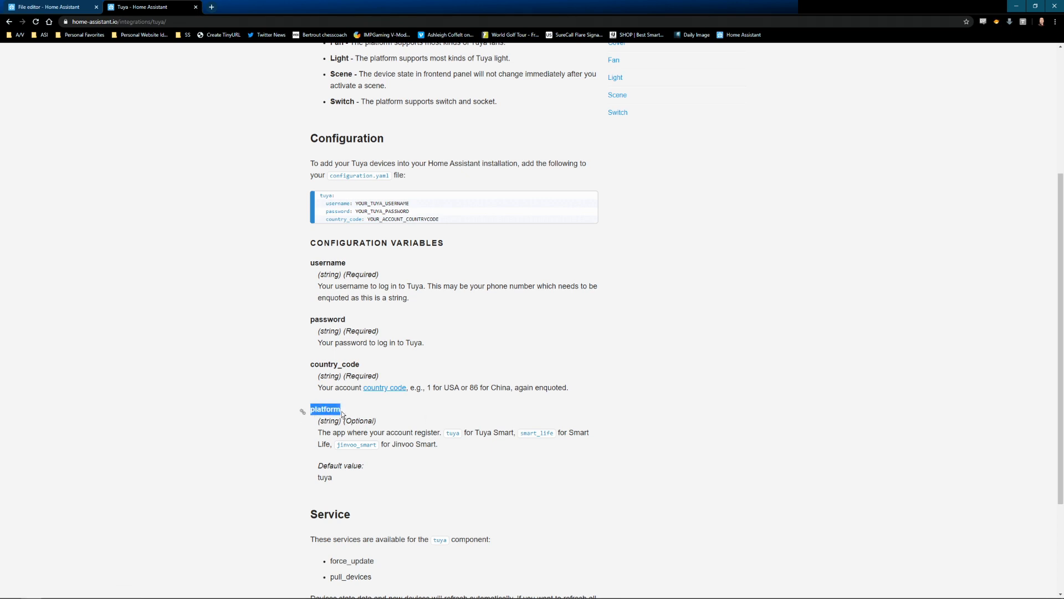
pyautogui.click(51, 7)
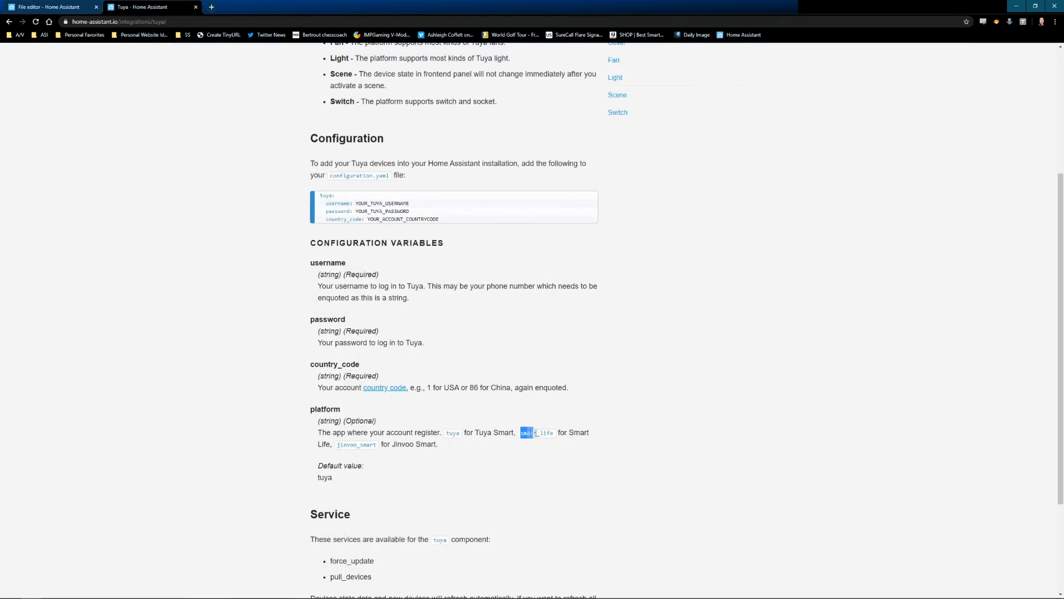
pyautogui.click(51, 6)
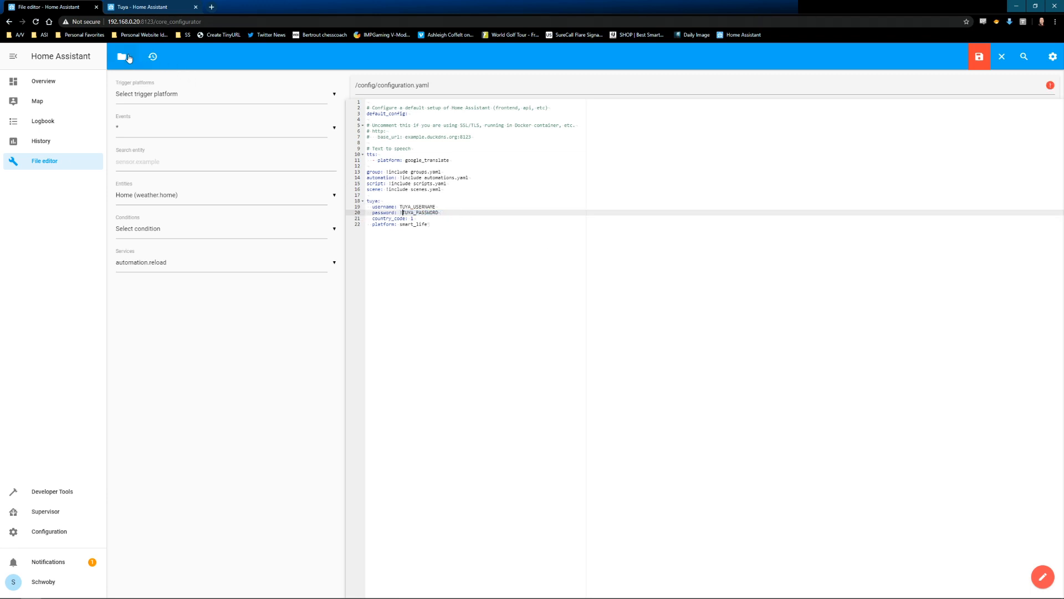
# Prefix the tuya username and password with !secret and save configuration.yaml.
pyautogui.click(123, 57)
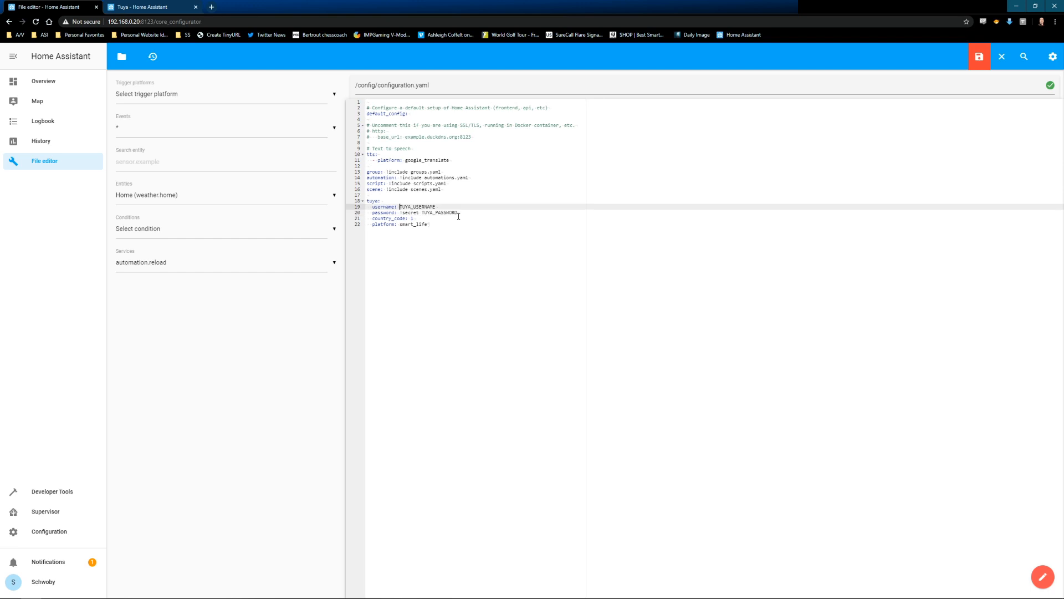
pyautogui.write('!secret')
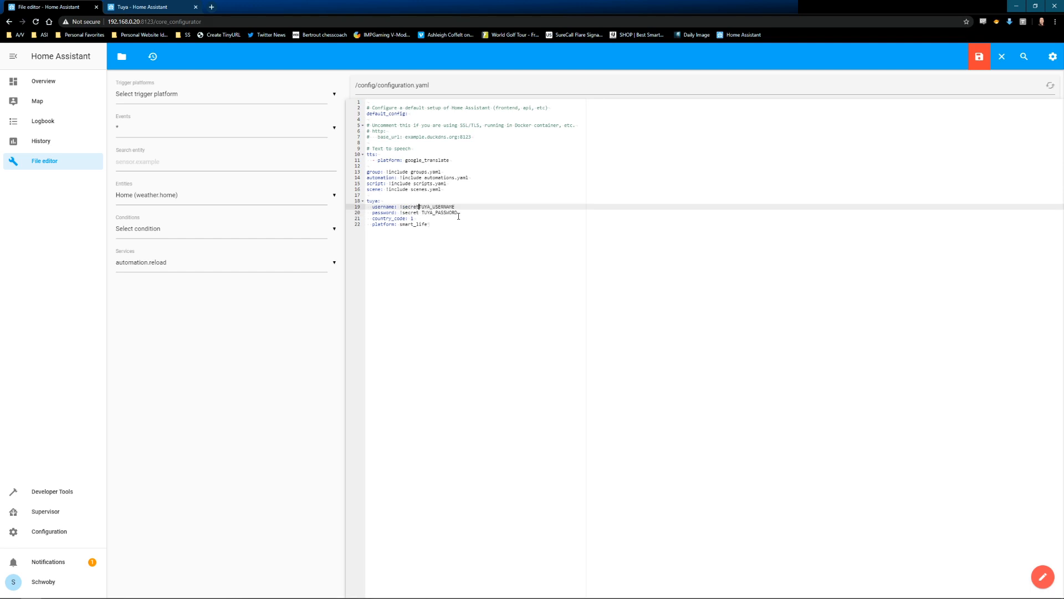
pyautogui.click(978, 56)
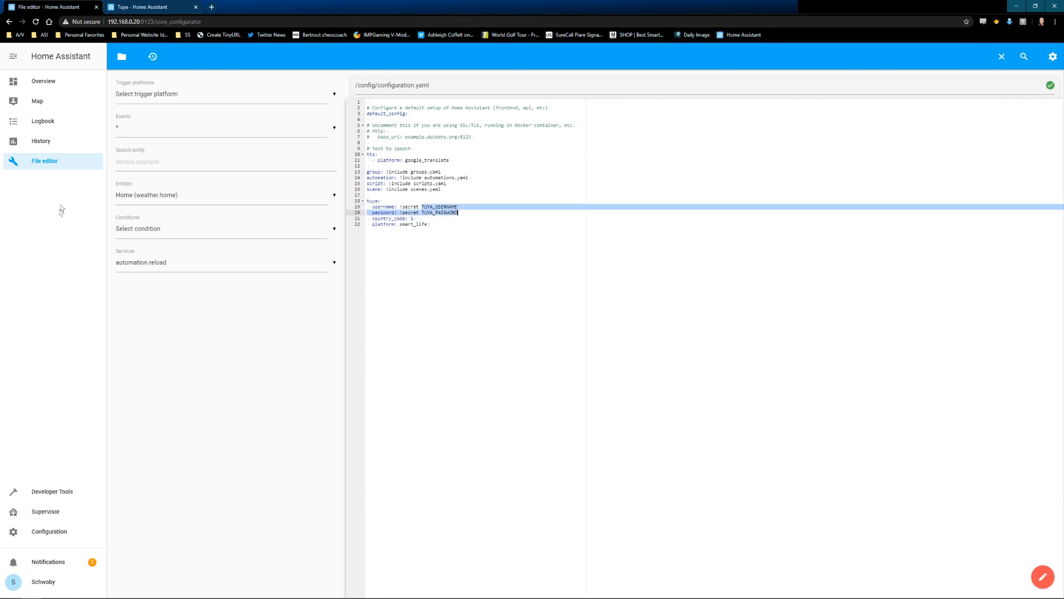
# Add TUYA_USERNAME and TUYA_PASSWORD values to secrets.yaml, save it and return to the config files.
pyautogui.click(122, 56)
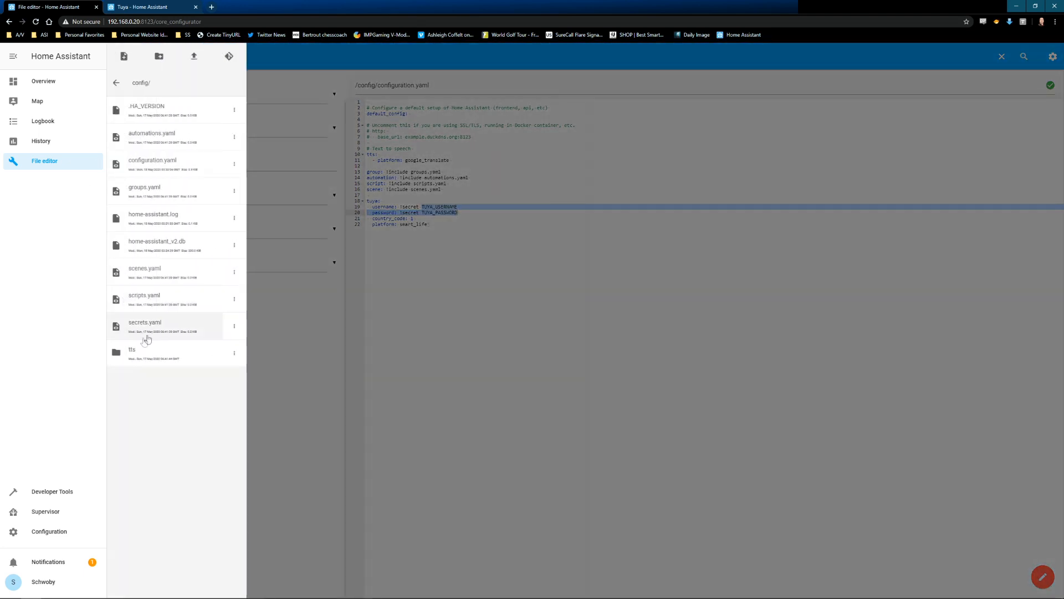
pyautogui.click(144, 322)
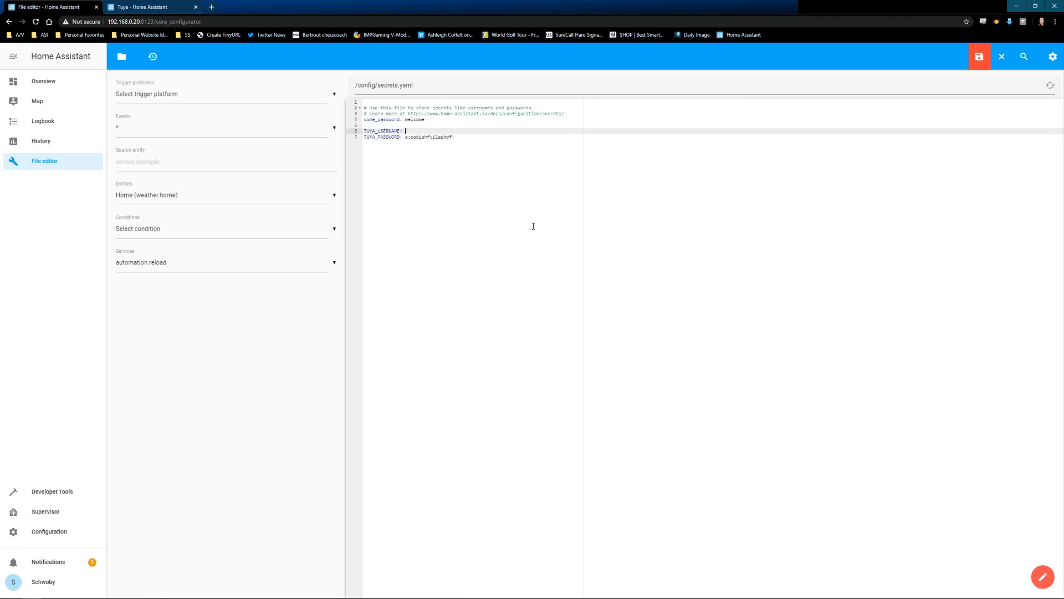
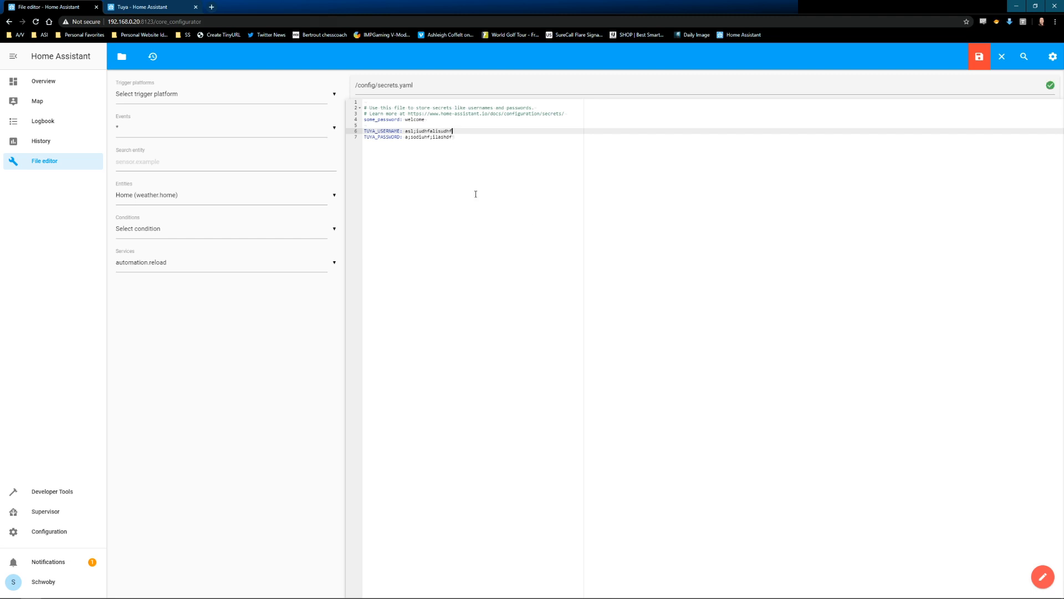
pyautogui.moveTo(979, 57)
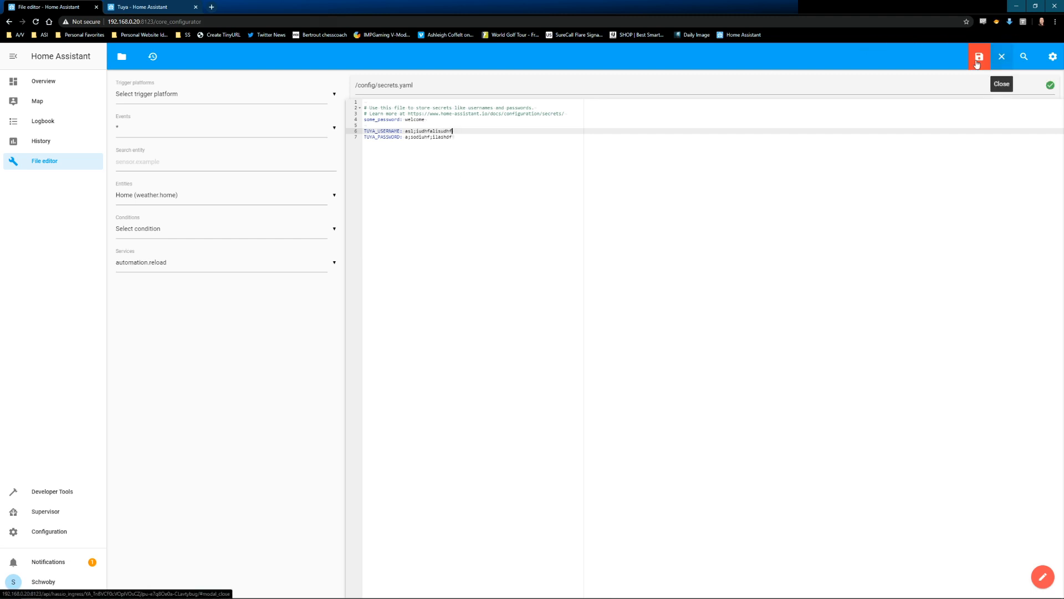
pyautogui.click(978, 56)
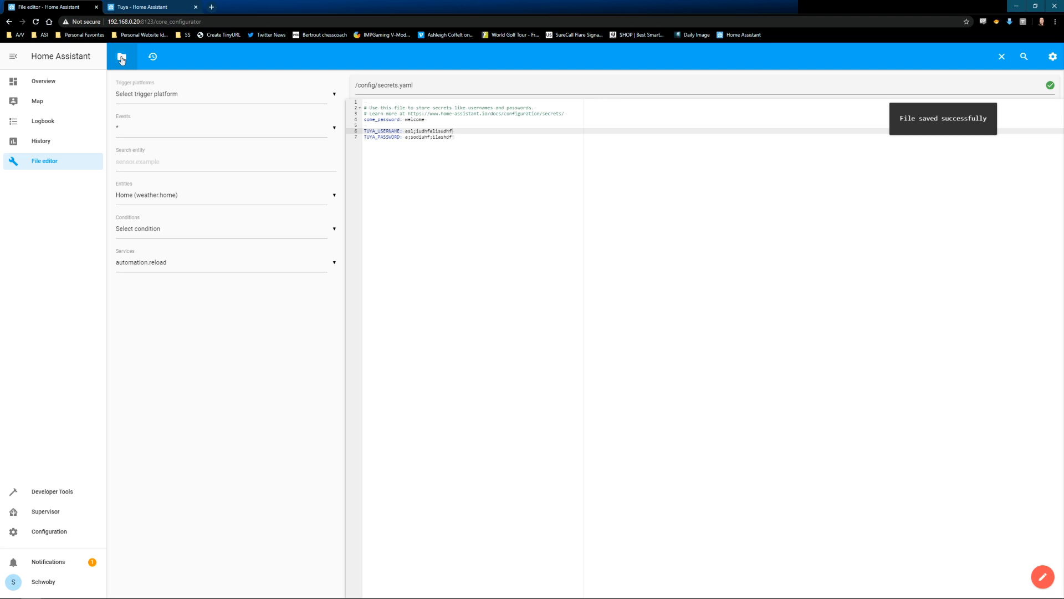
pyautogui.click(123, 57)
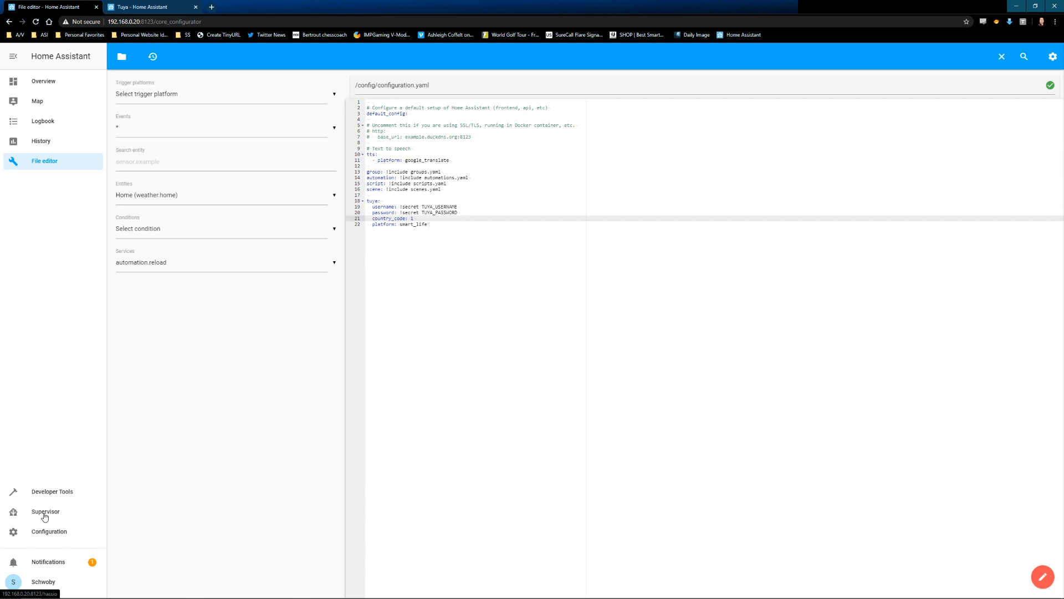
# Reboot the host system from the Supervisor System page.
pyautogui.click(45, 511)
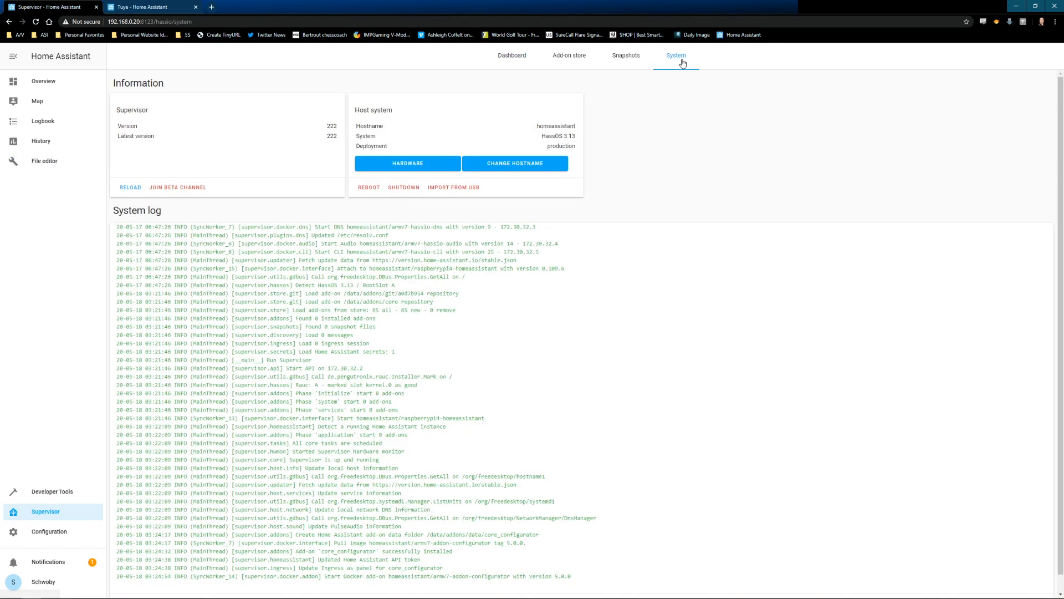
pyautogui.moveTo(368, 187)
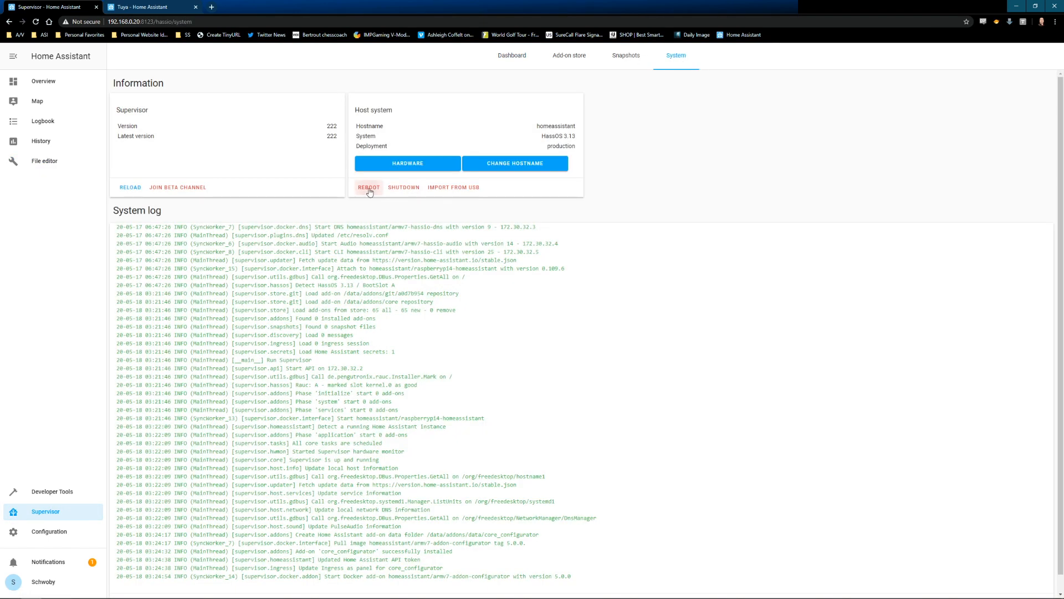
pyautogui.click(368, 186)
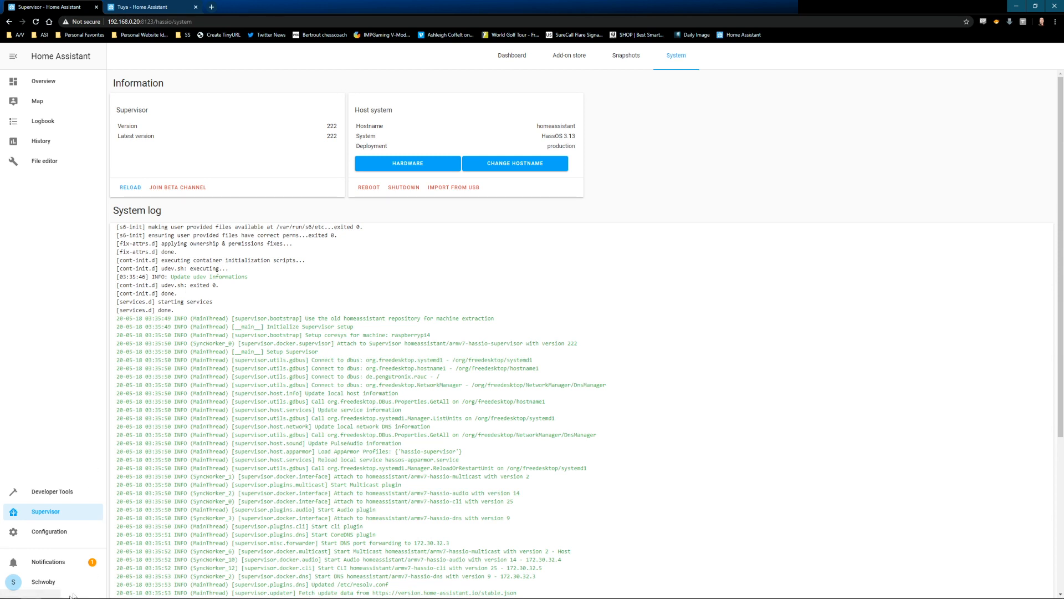
pyautogui.moveTo(80, 470)
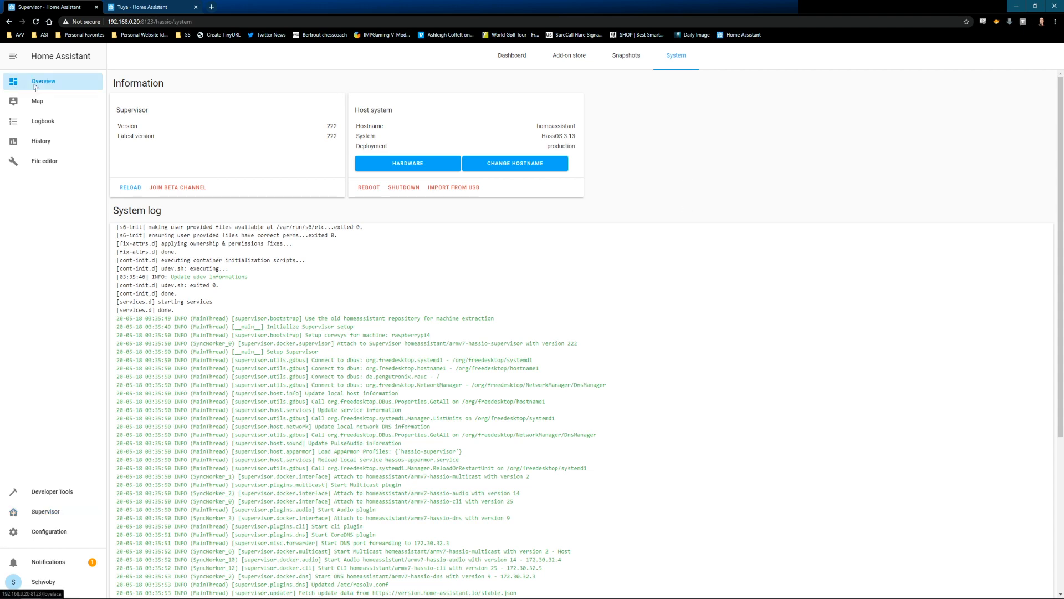
# Show the Overview dashboard and scroll through its Light, Scene and Switch cards.
pyautogui.click(43, 81)
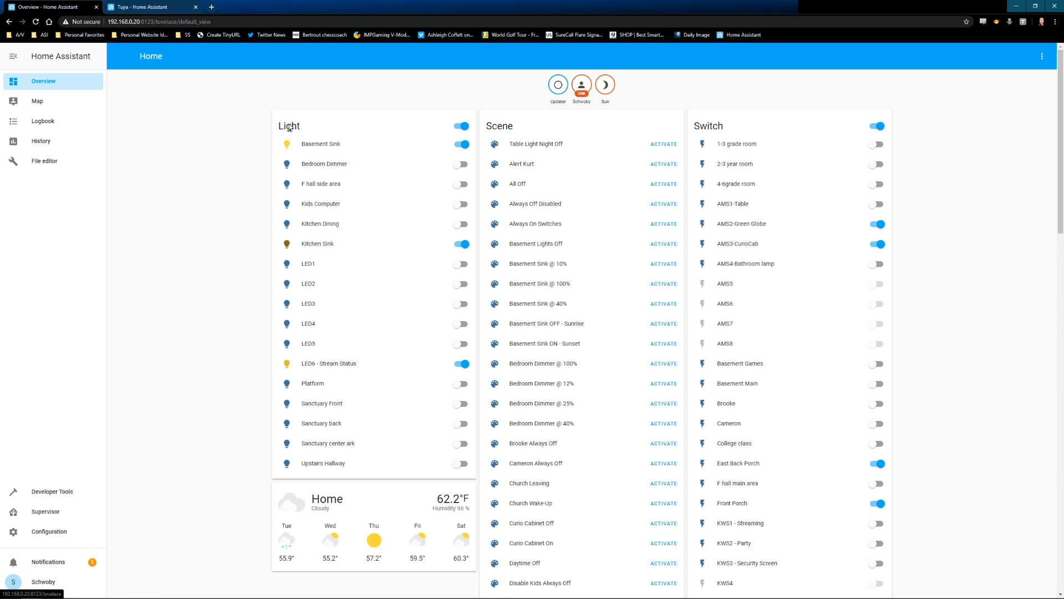
pyautogui.scroll(-3)
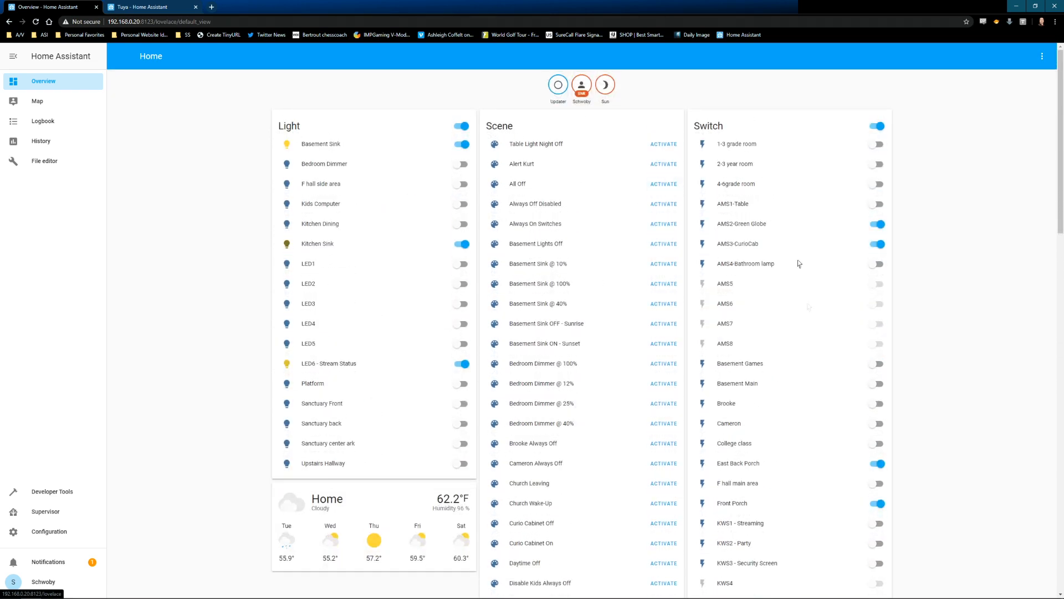
pyautogui.scroll(-3)
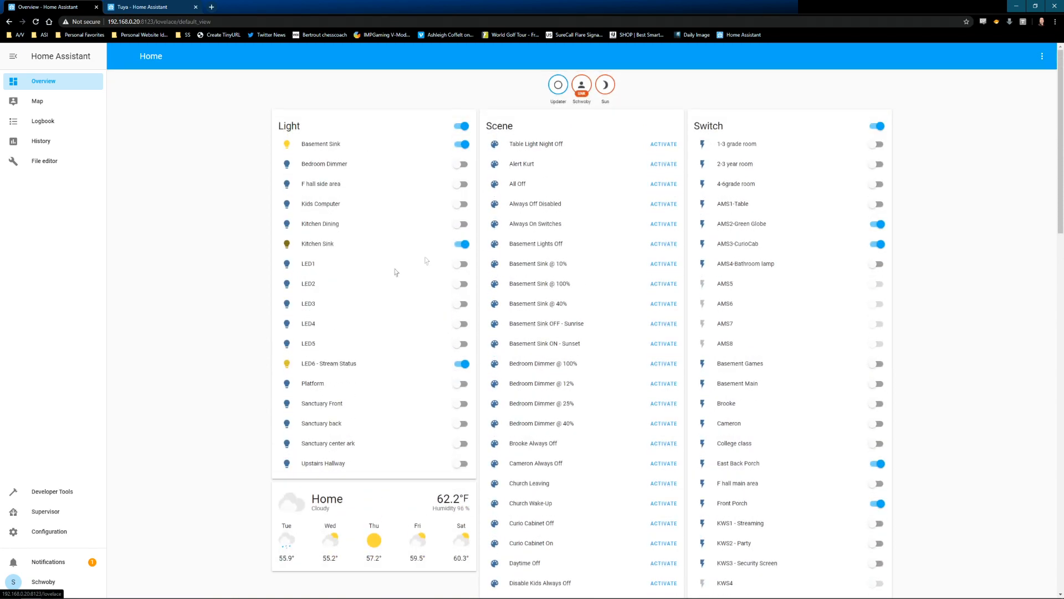
pyautogui.scroll(-3)
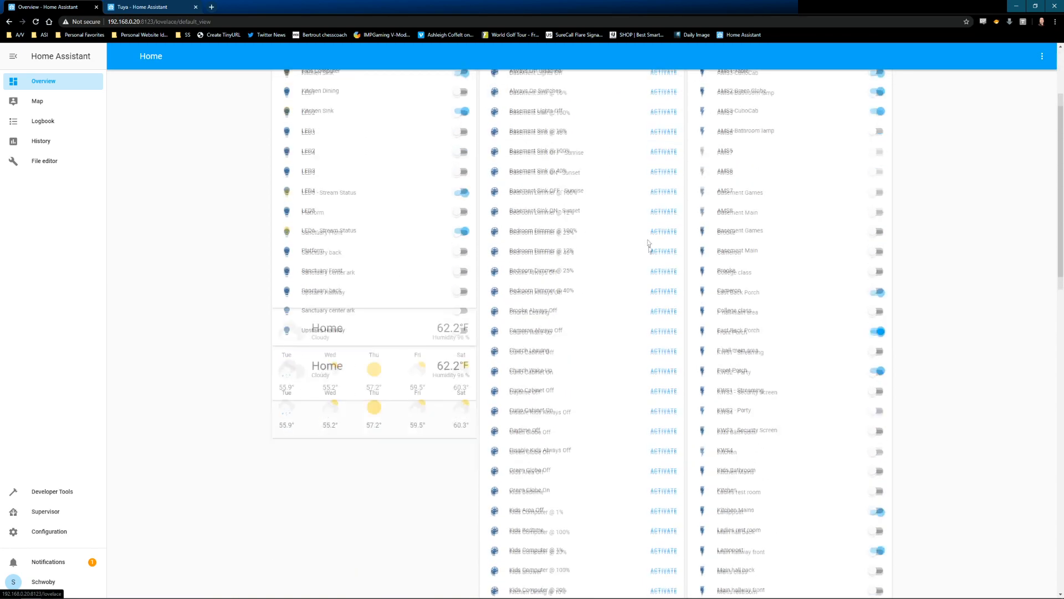